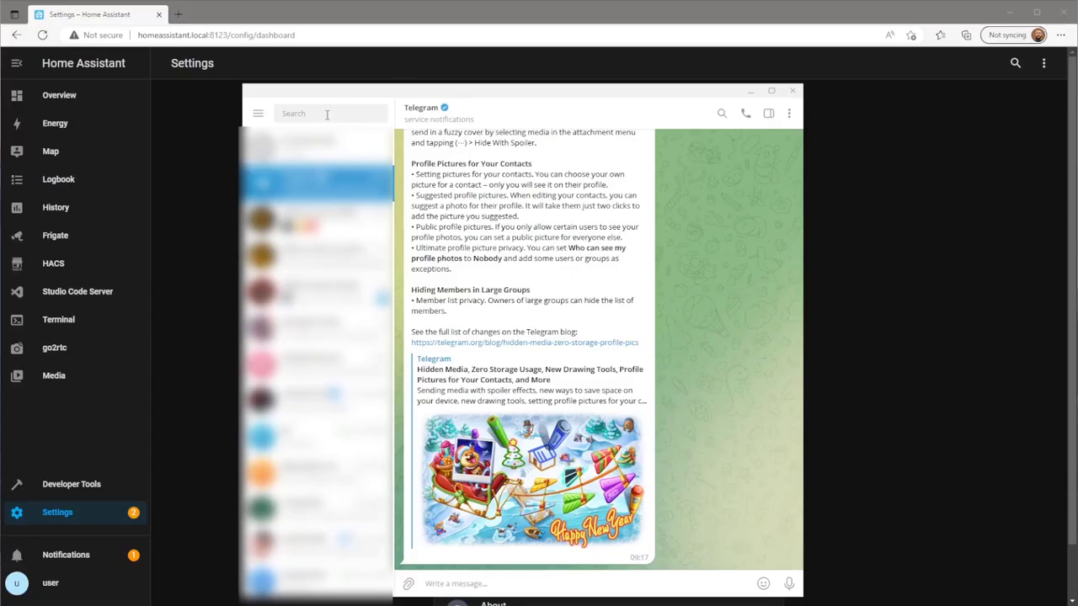
Step: Find BotFather by search and start the conversation with it
text(b)
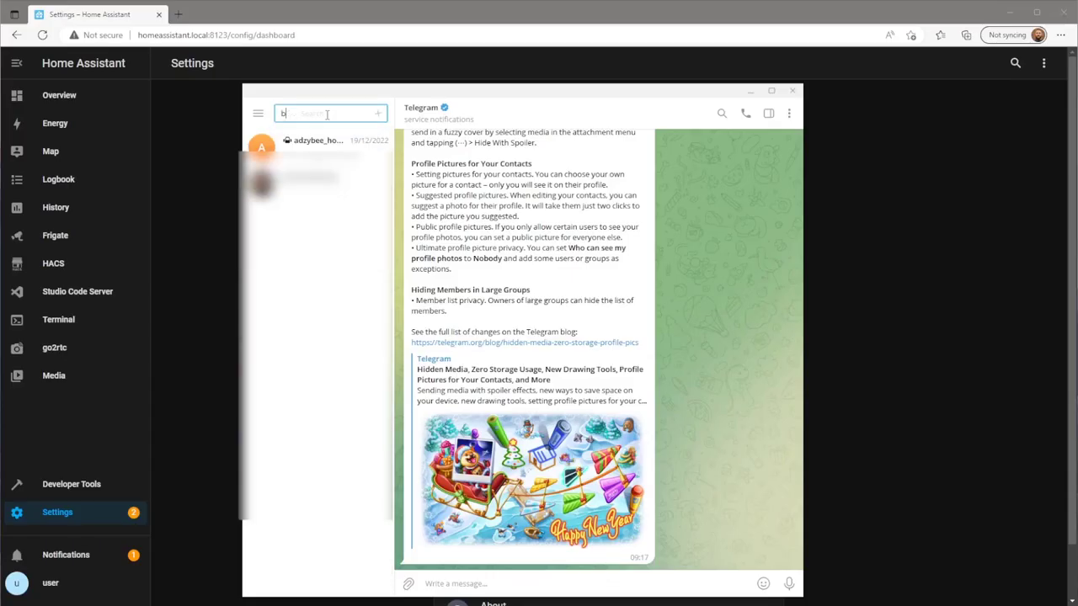
text(otf)
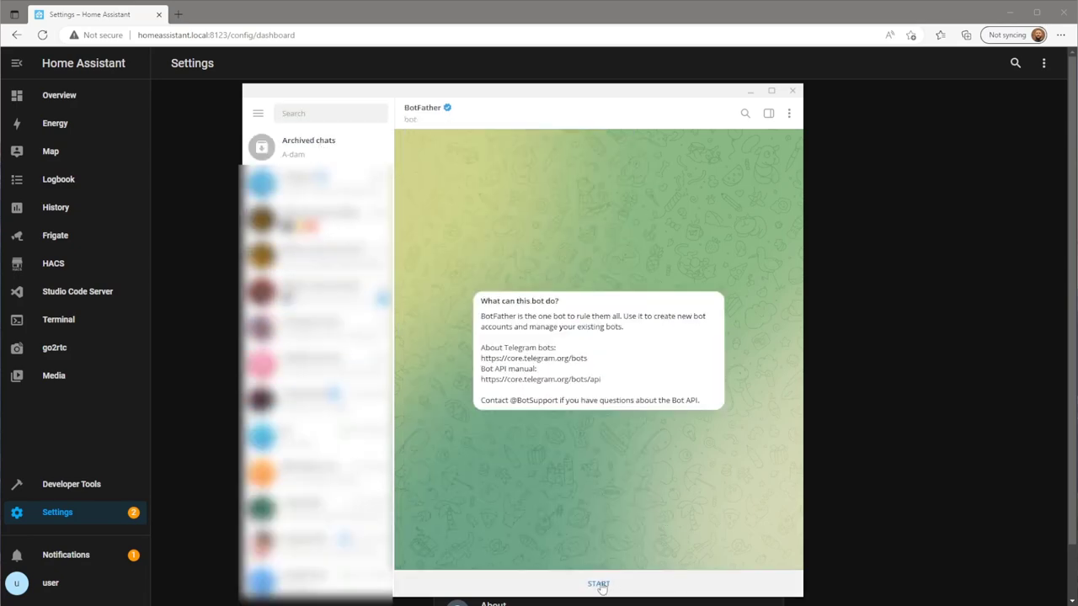
click(598, 582)
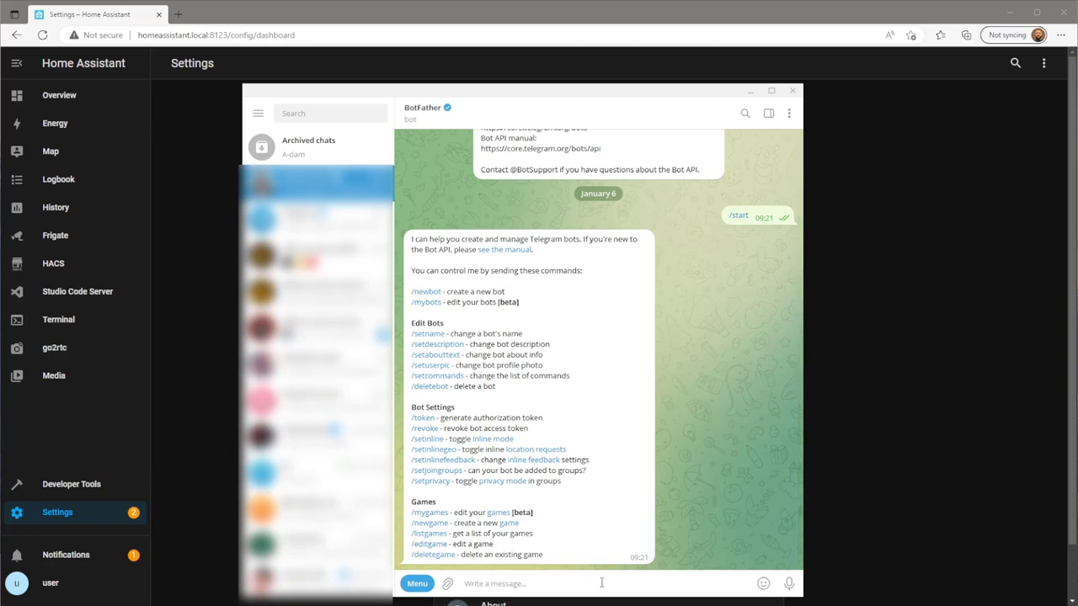
mouse_move(803, 485)
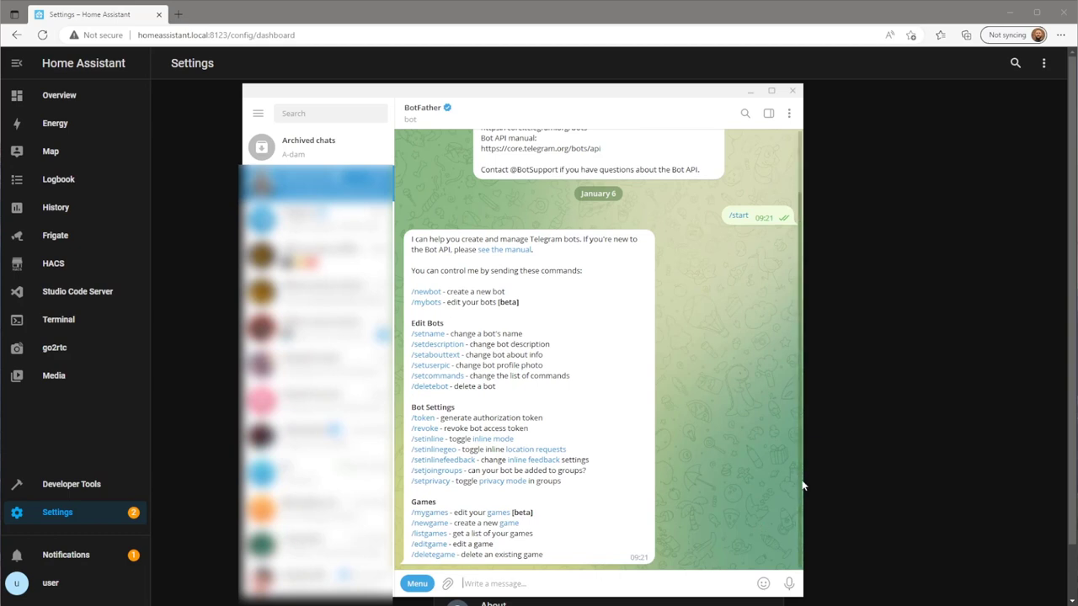
Step: Send /newbot and register the bot as hassassistant with username hassassistant_bot
text(/ne)
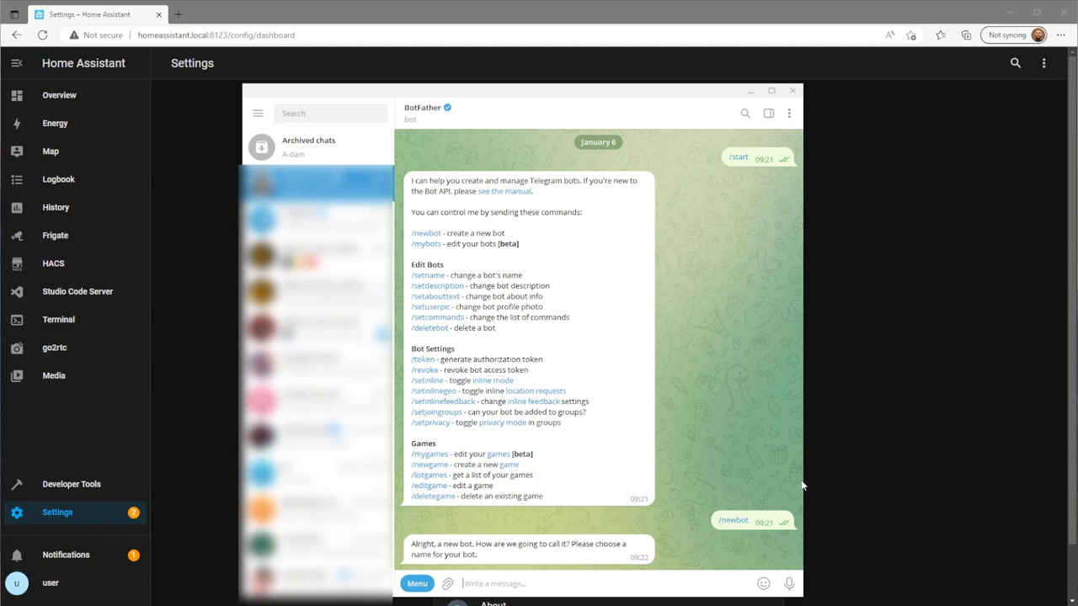
text(hassassista)
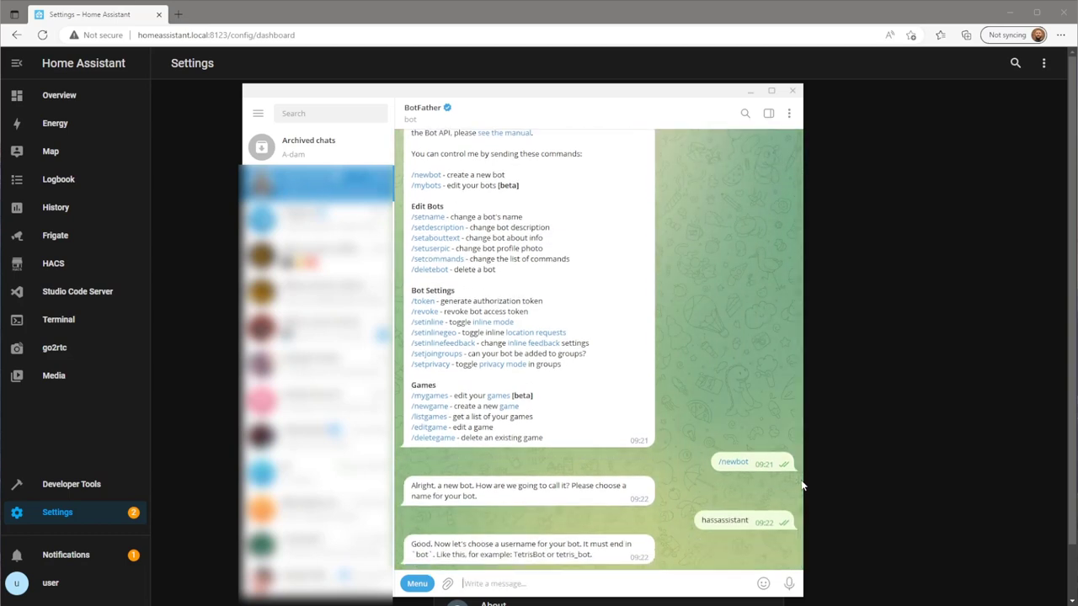
text(hassassista)
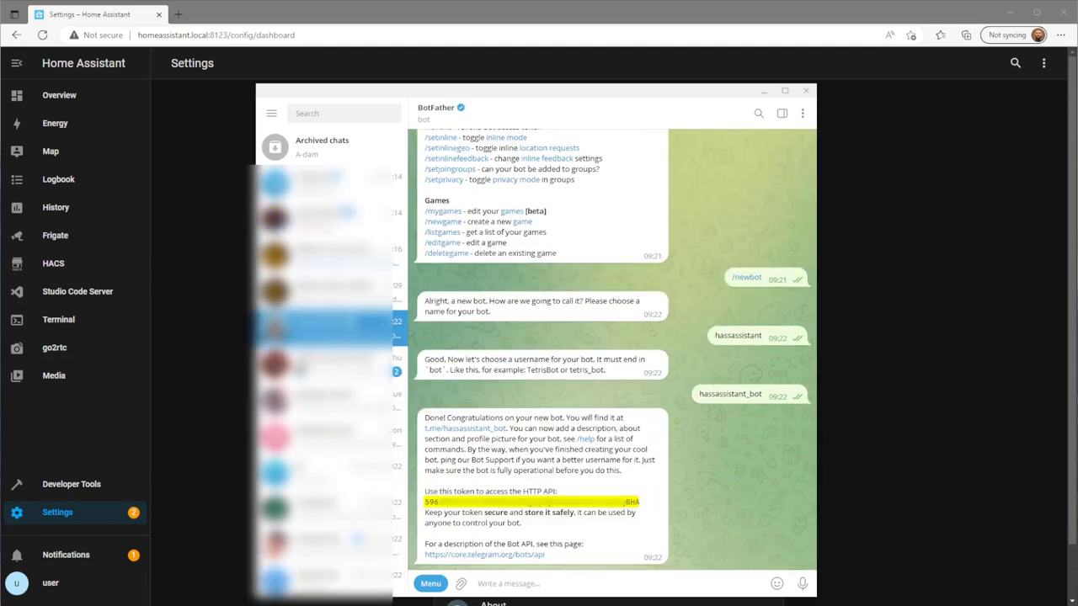
Step: Search for hassassistant_bot, open its chat and start it with /start
click(343, 113)
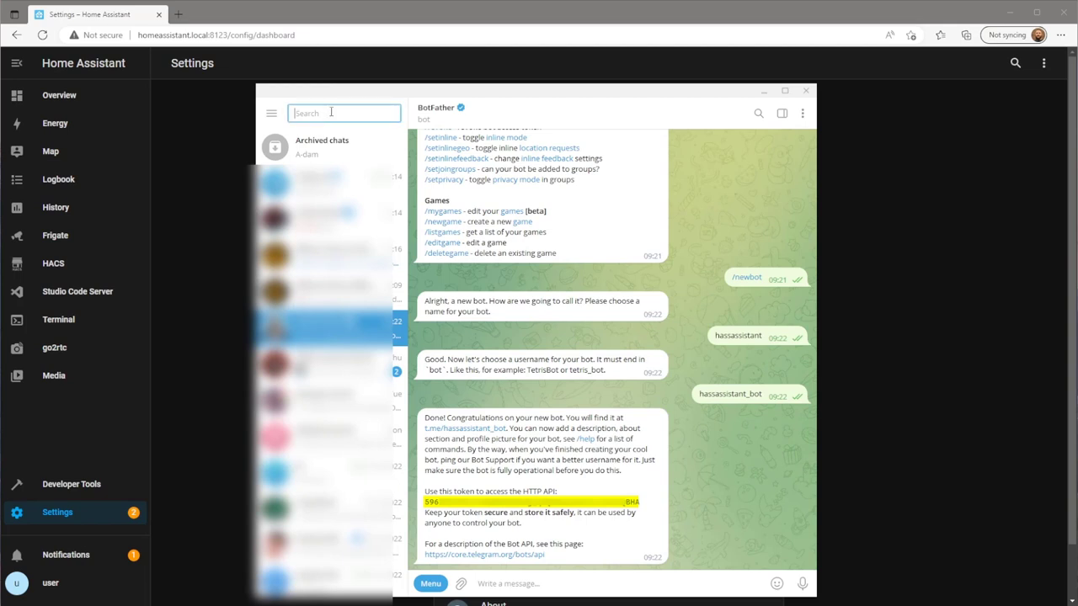
text(hassassistant_bot)
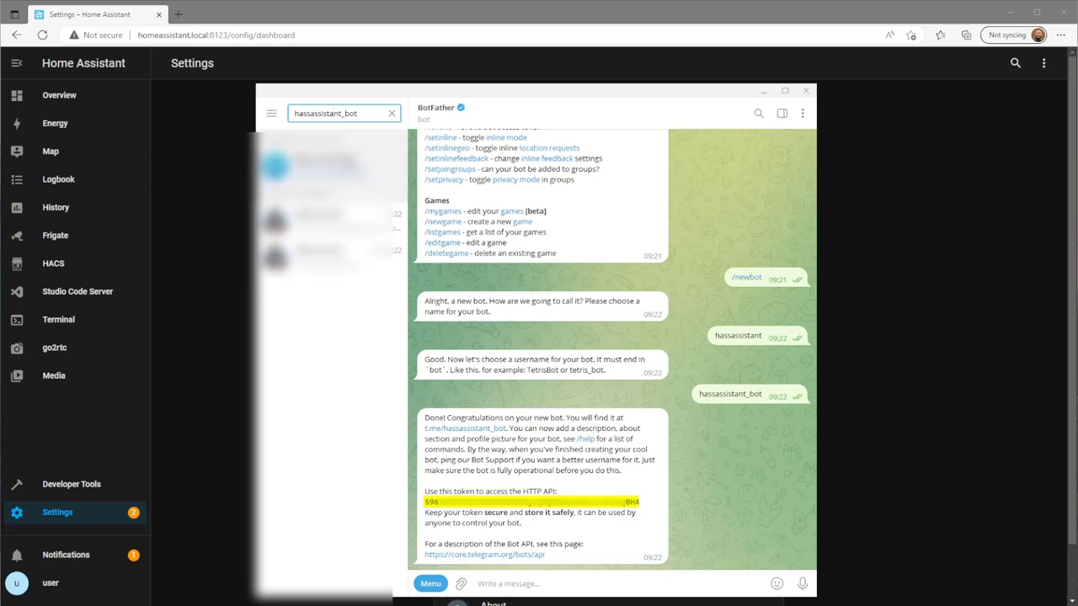
click(330, 165)
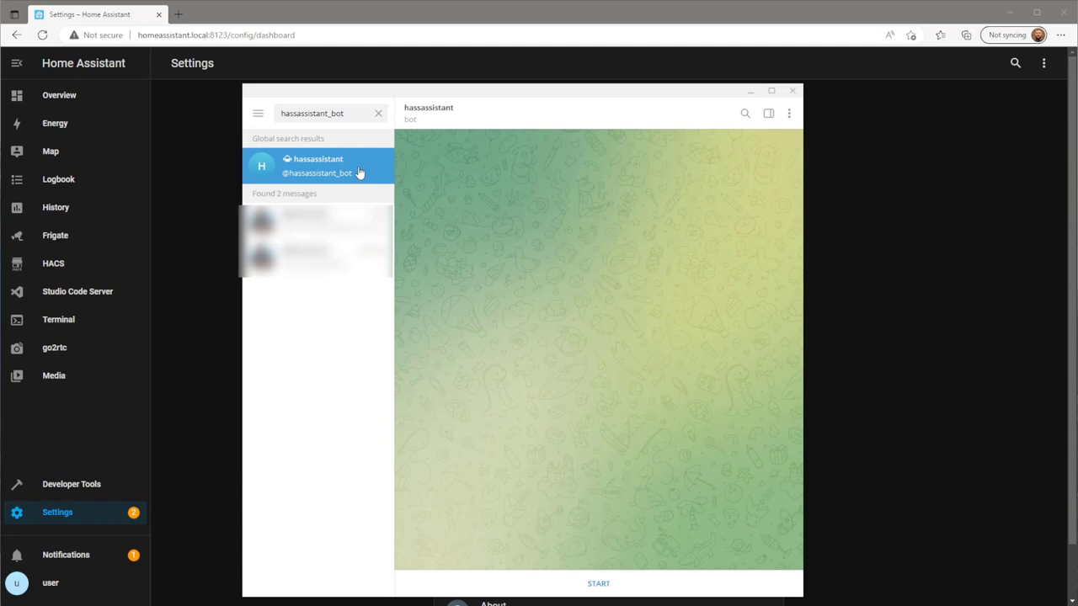
click(598, 582)
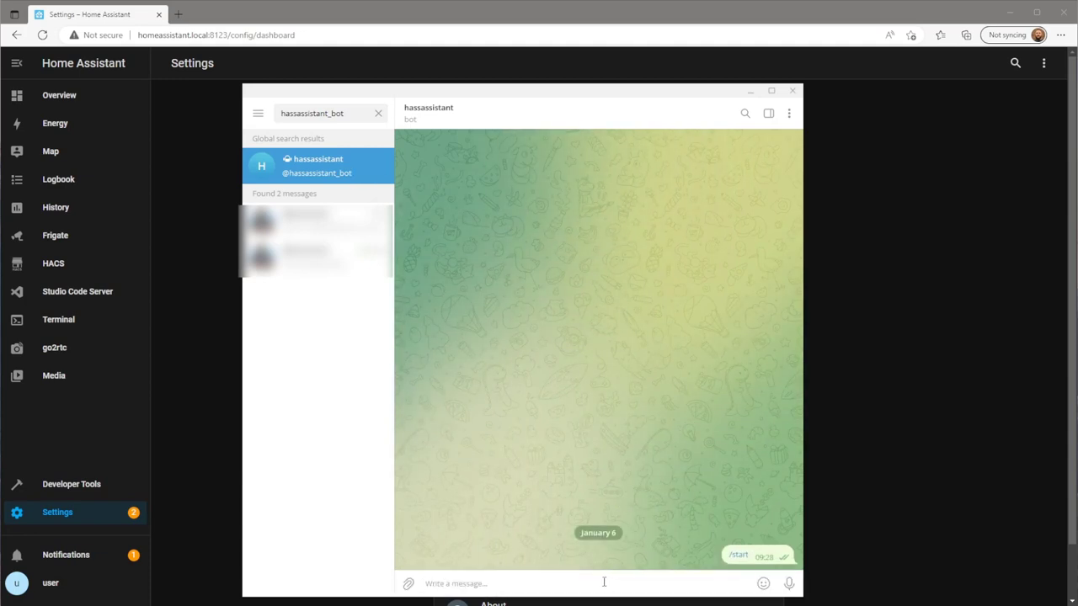
text(@g)
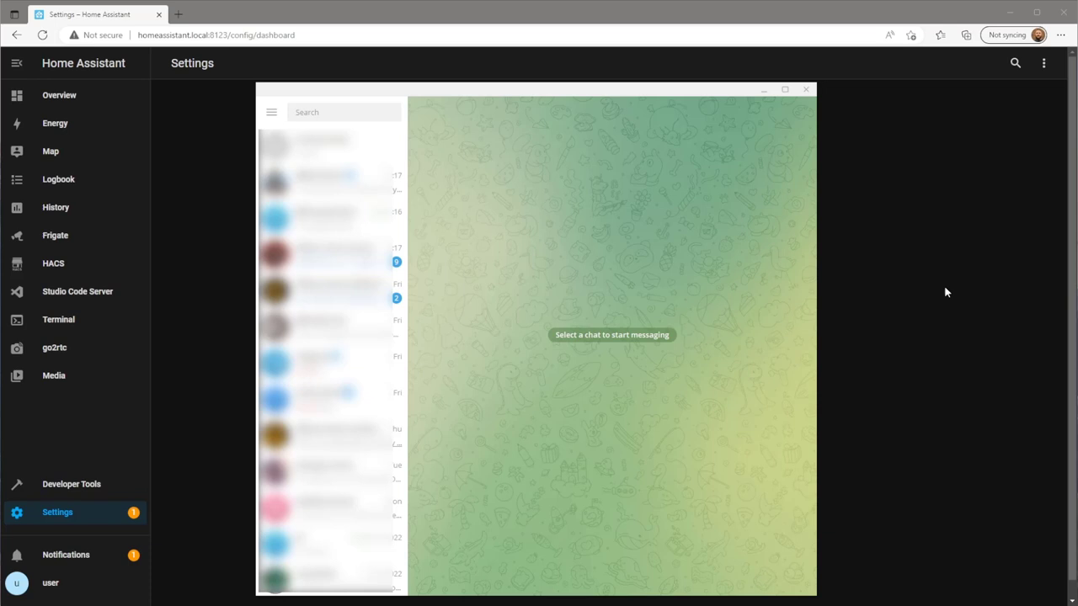
click(343, 111)
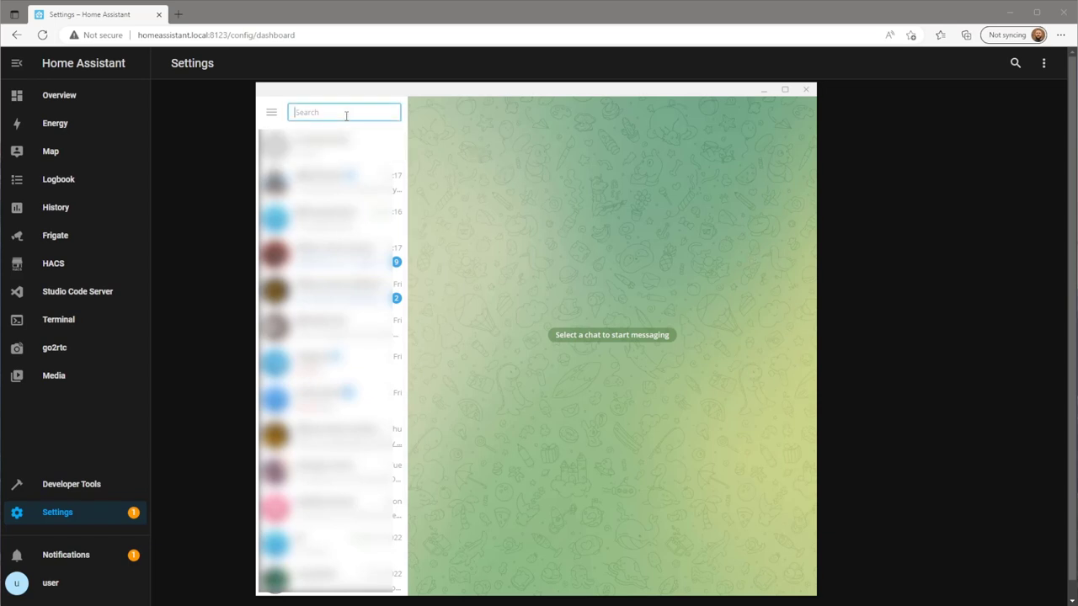
text(@)
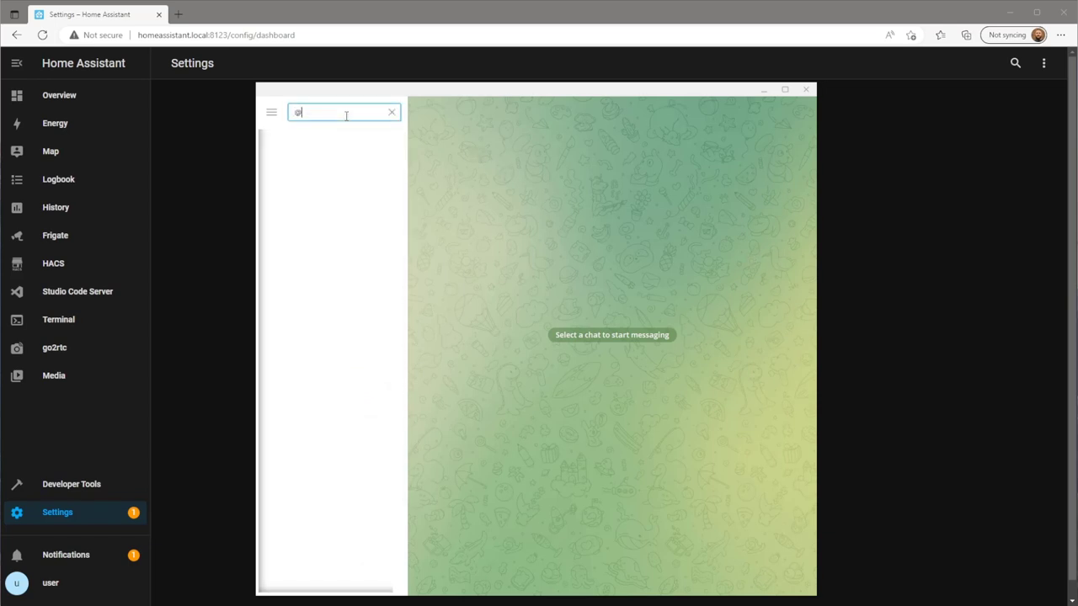
text(myidbot)
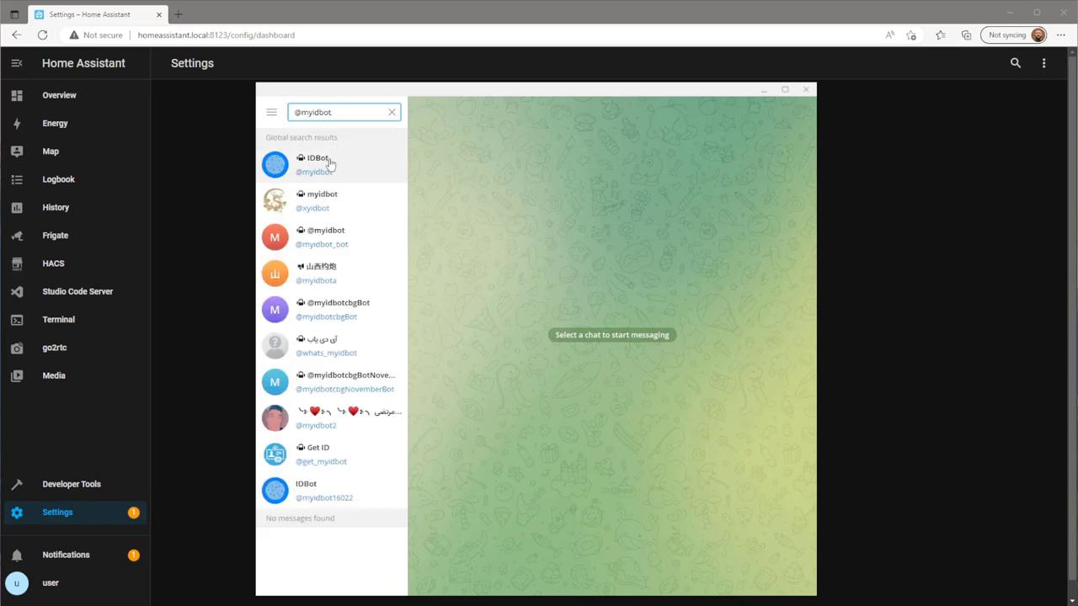
click(330, 165)
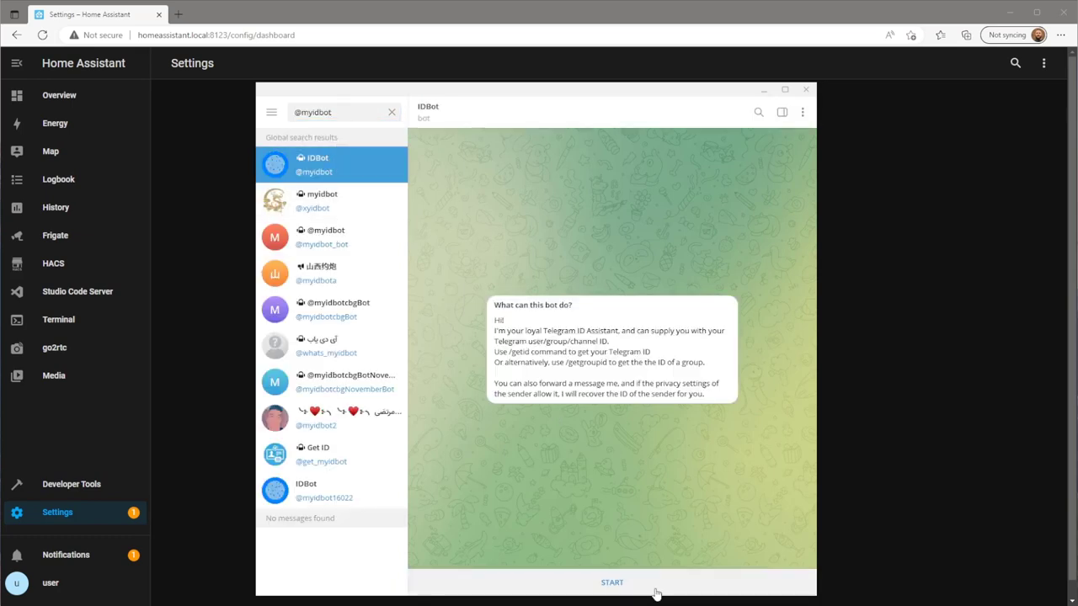
click(613, 582)
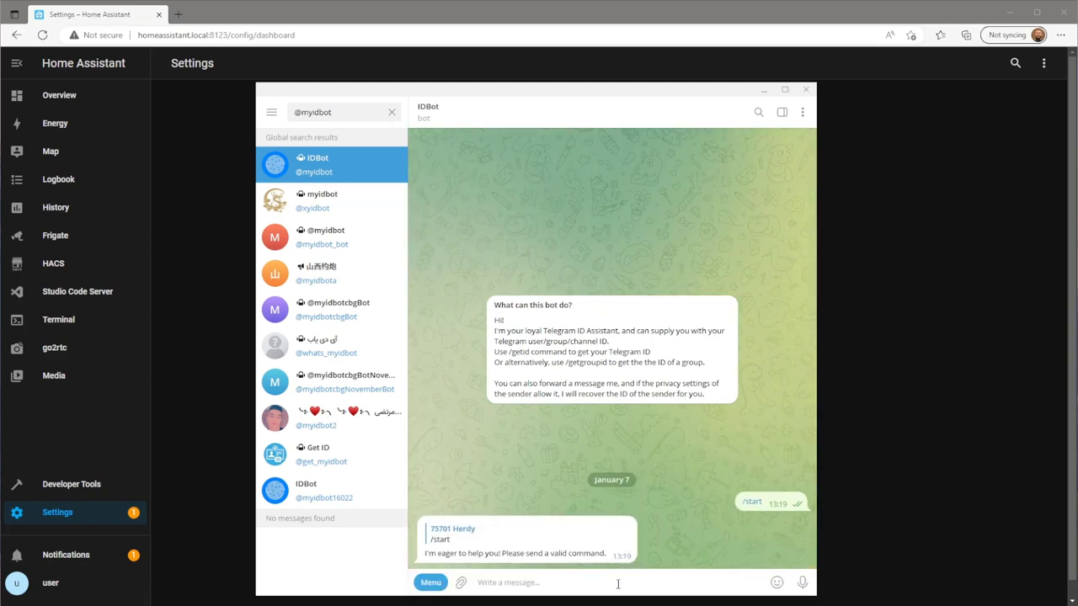
text(/)
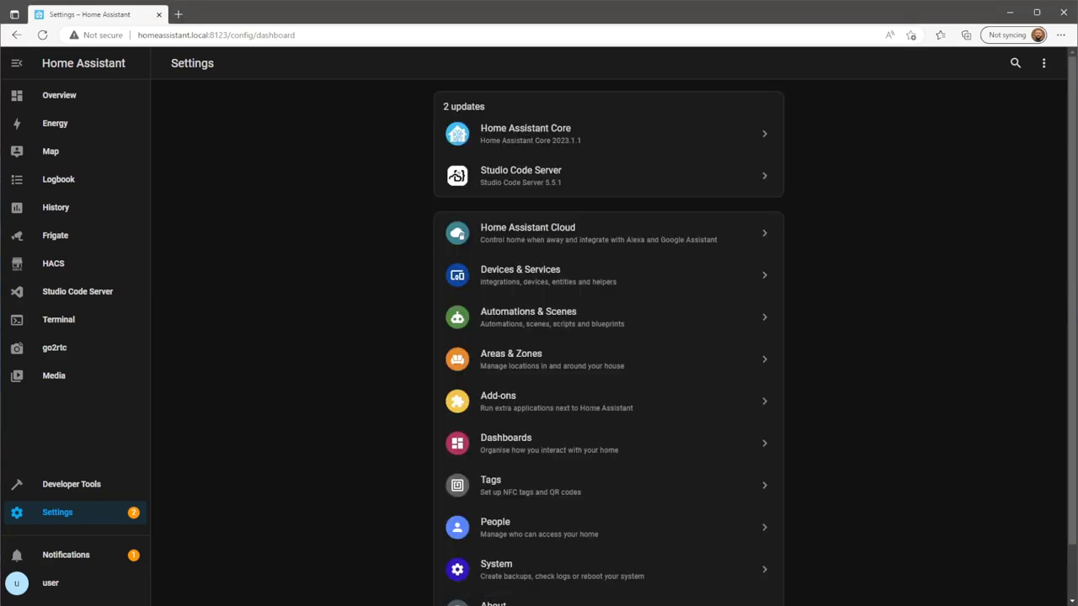
Step: In configuration.yaml add a notify: section with platform telegram and name telegram
click(78, 292)
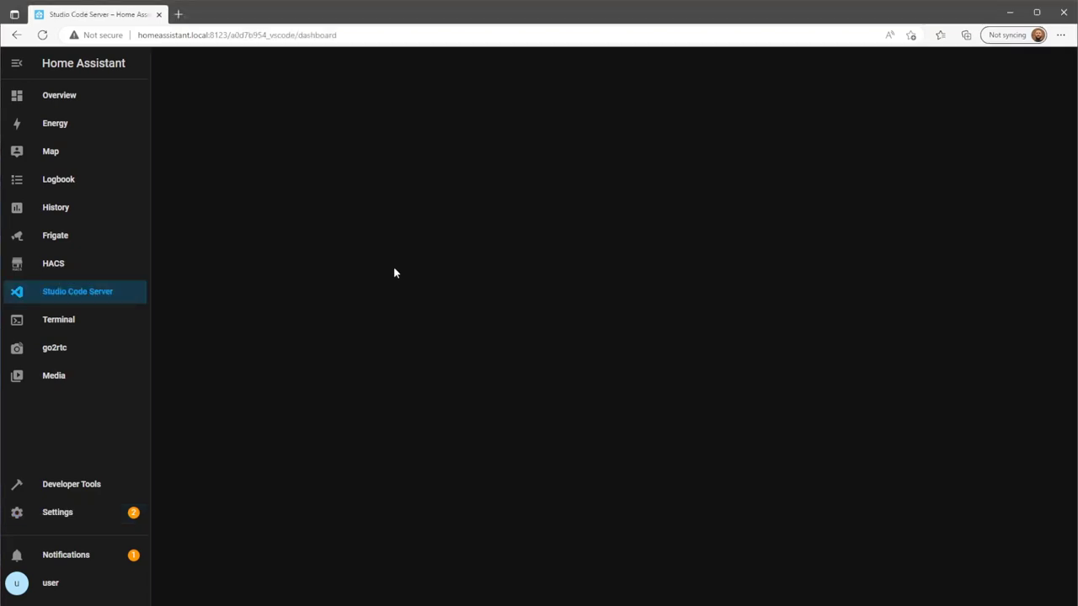
mouse_move(404, 284)
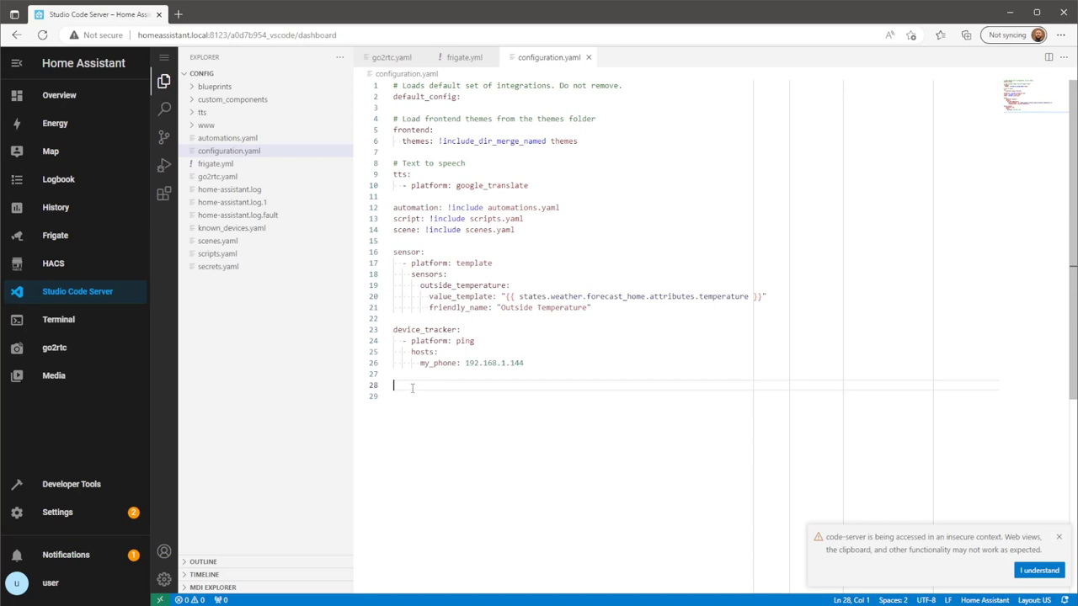
text(notif)
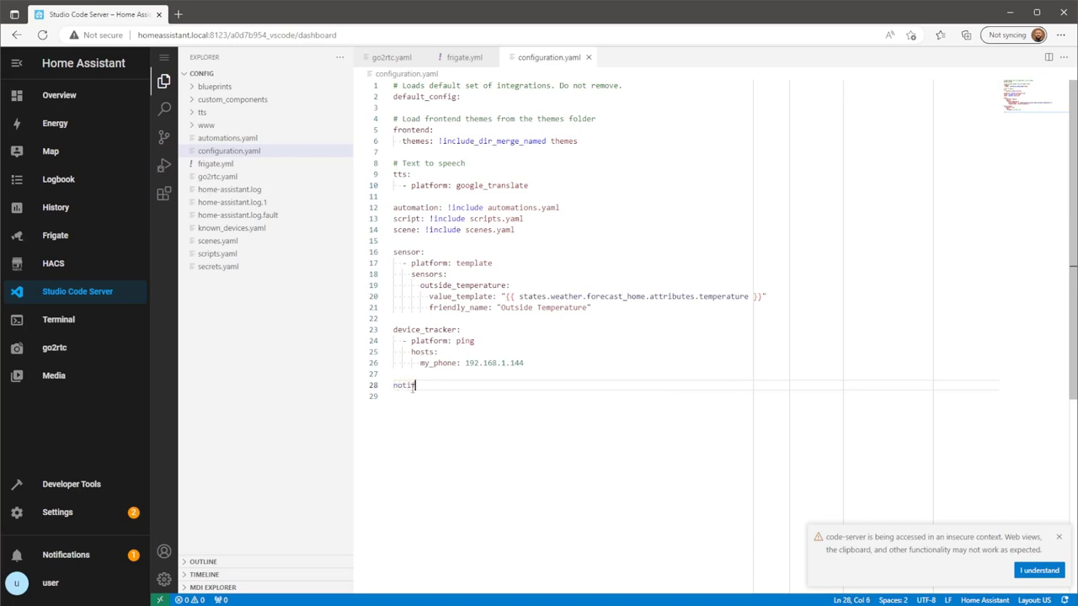
text(y:)
click(695, 396)
text(- platform:)
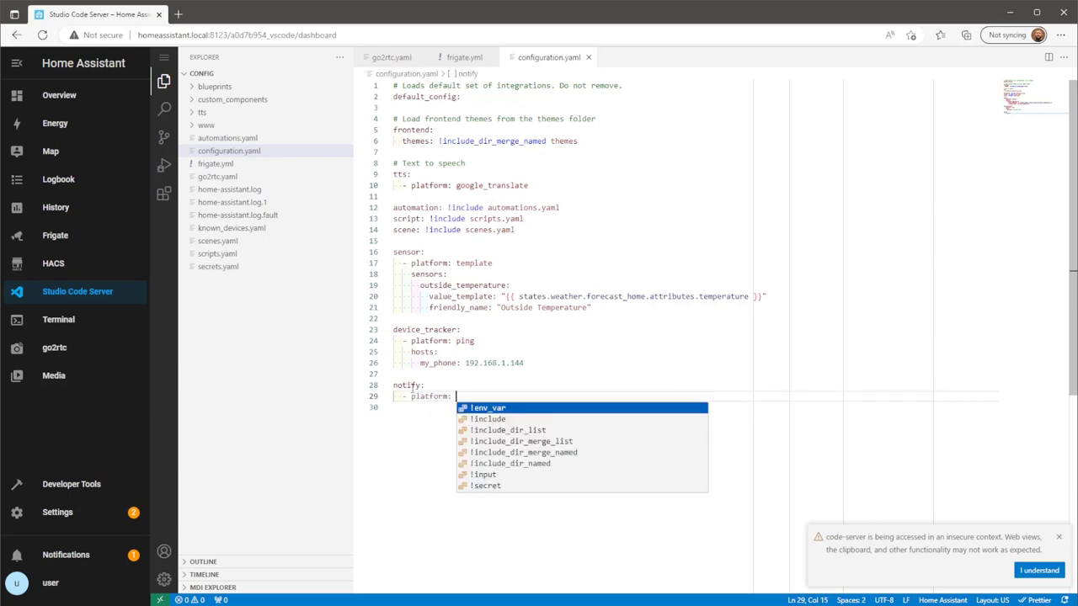
text(telegram)
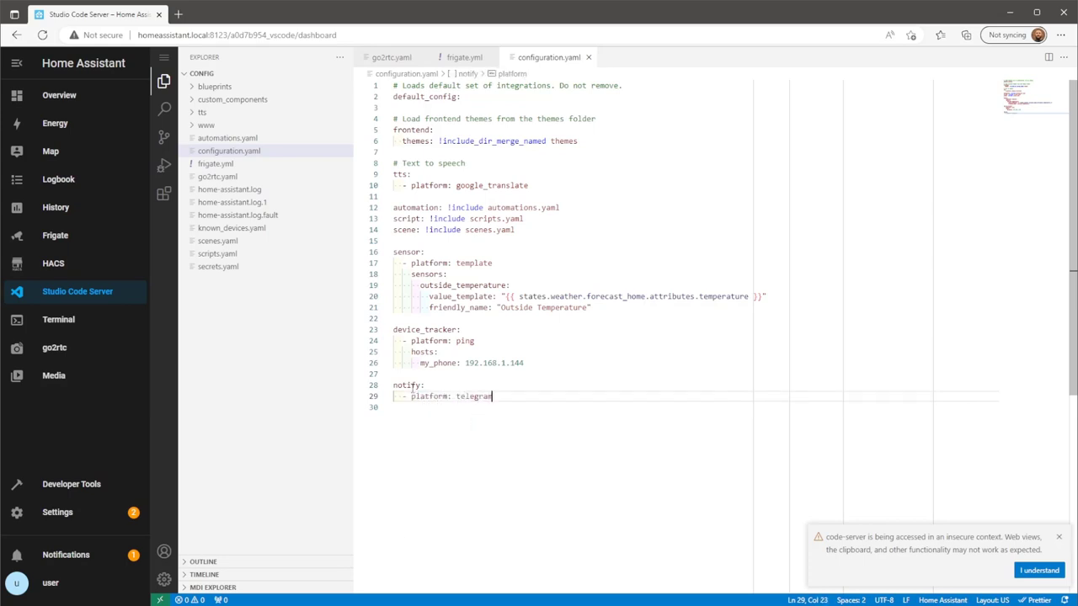
key(Enter)
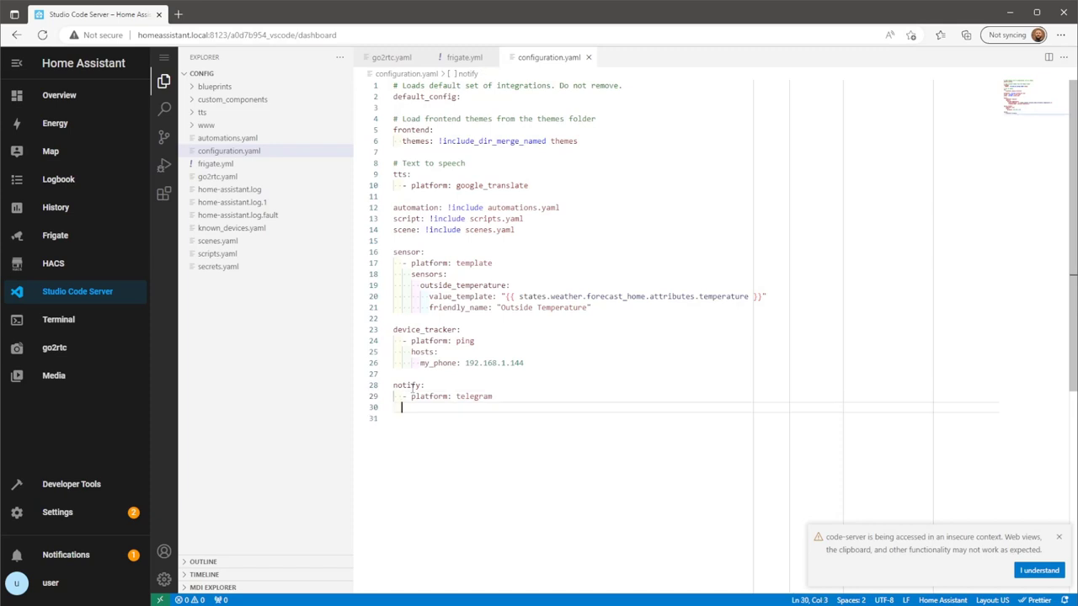
text(name)
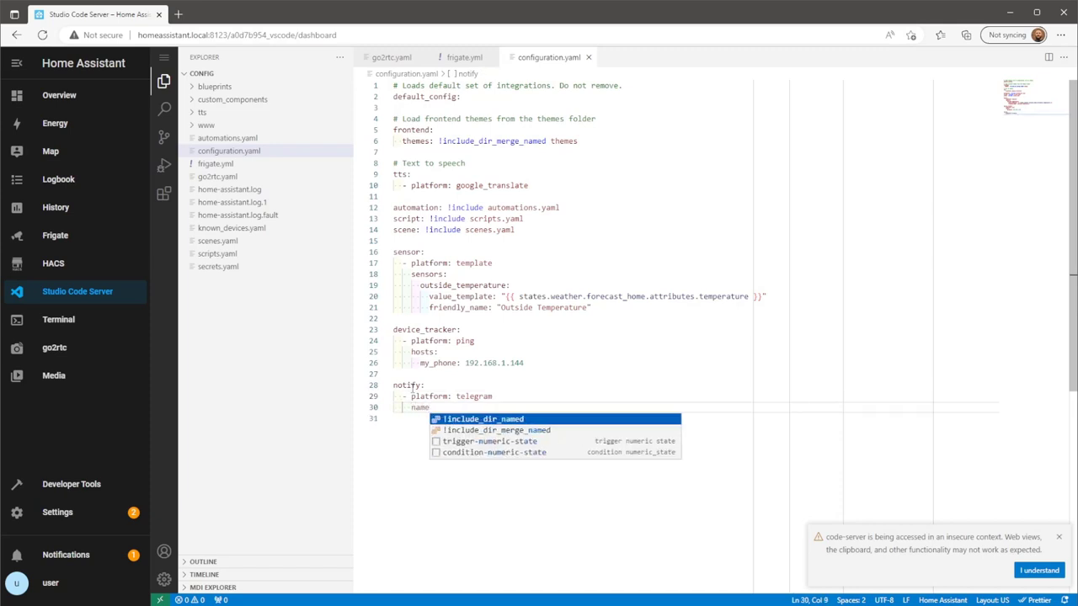
text(t)
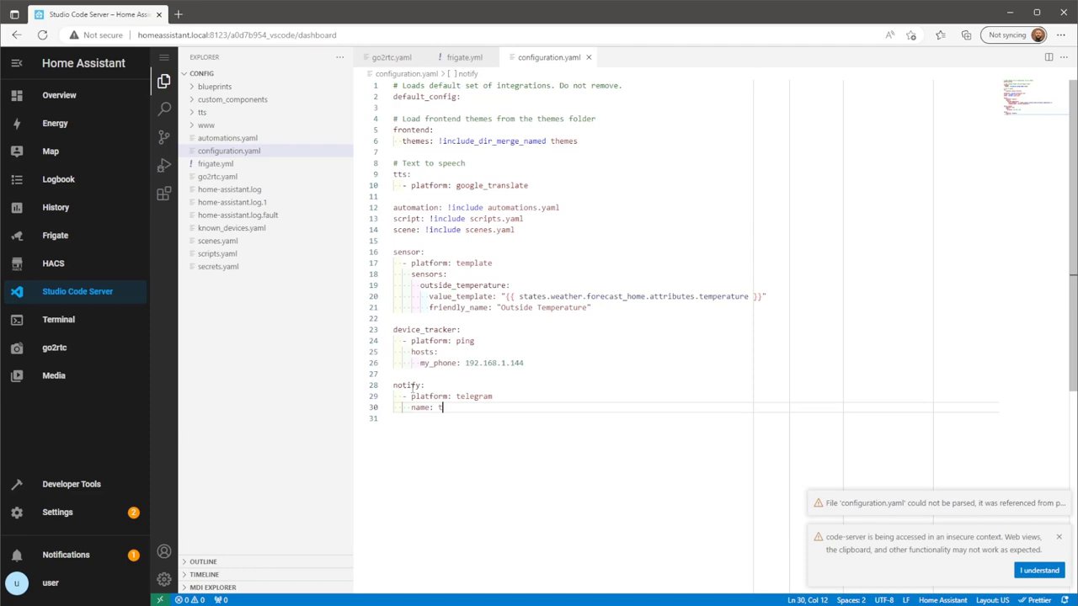
text(elegram)
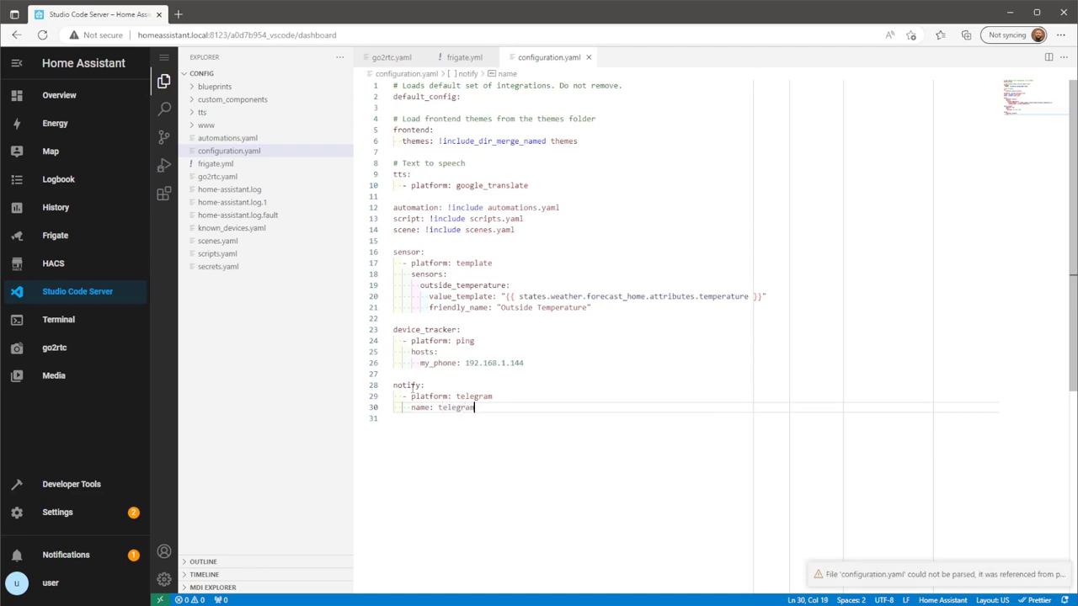
key(Enter)
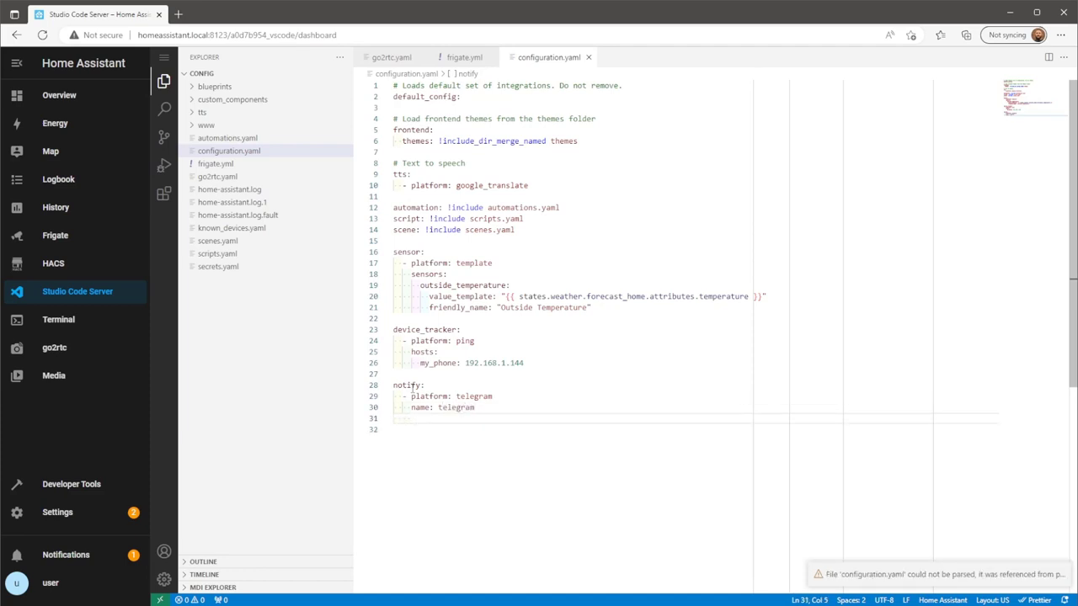
Step: Add the chat_id: line and enter the Telegram chat ID value
text(chat_id)
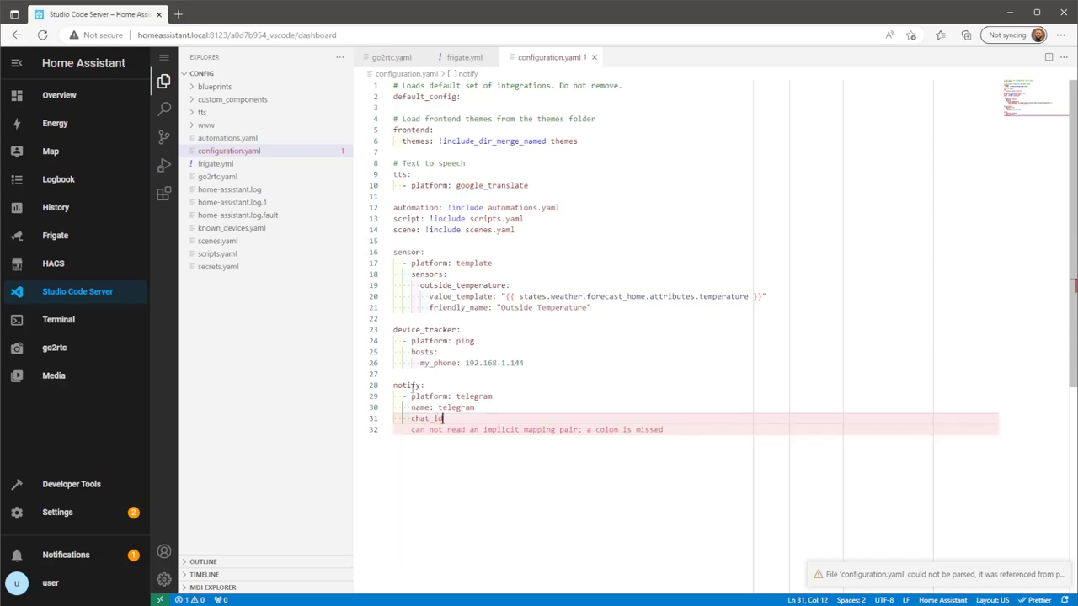
text(:)
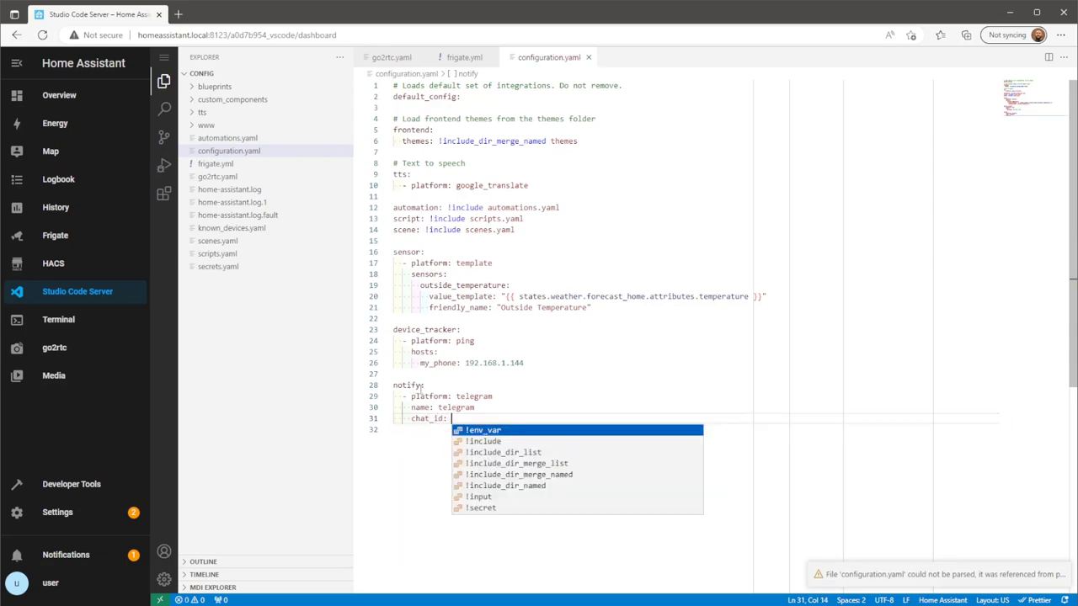
key(Escape)
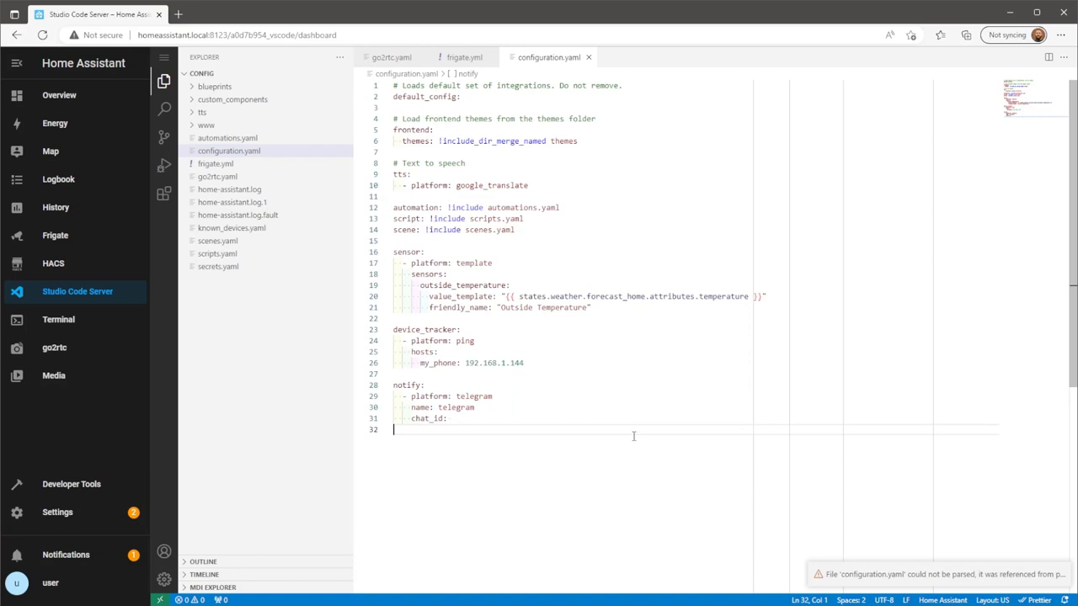
click(452, 417)
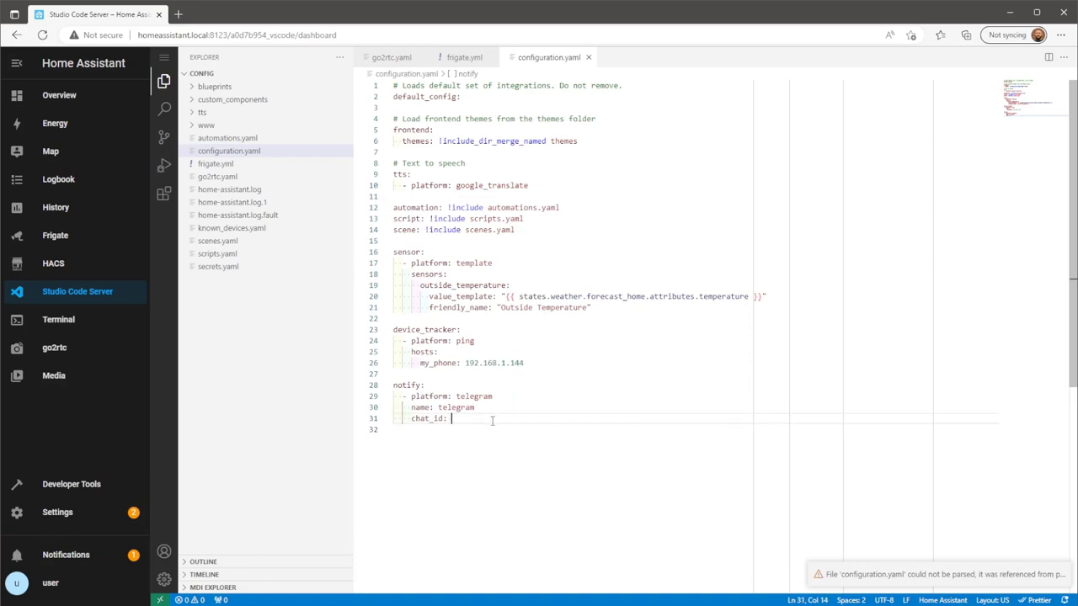
text(540)
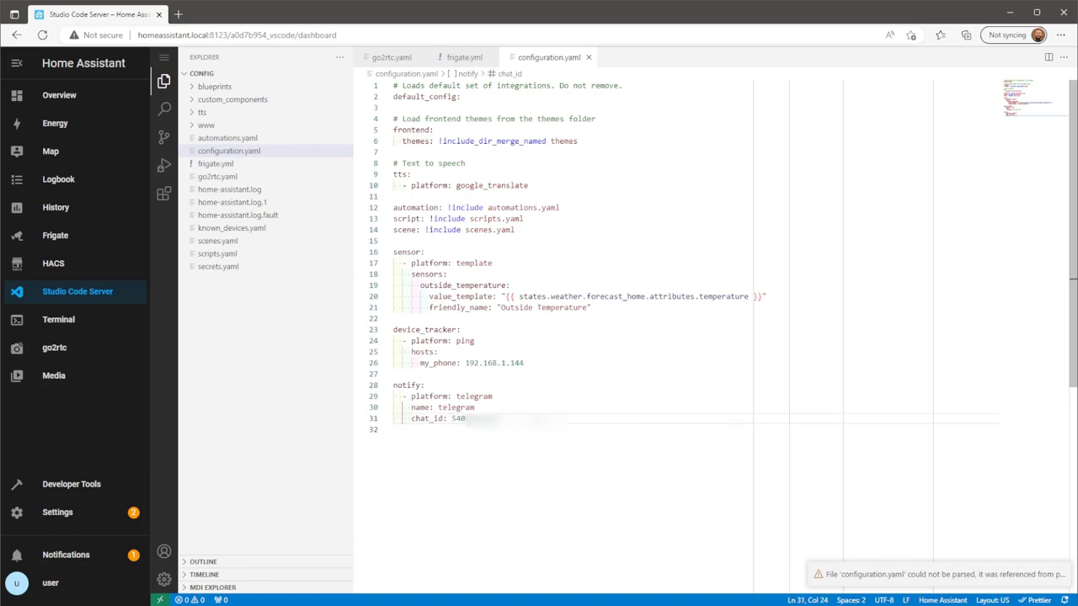
key(Enter)
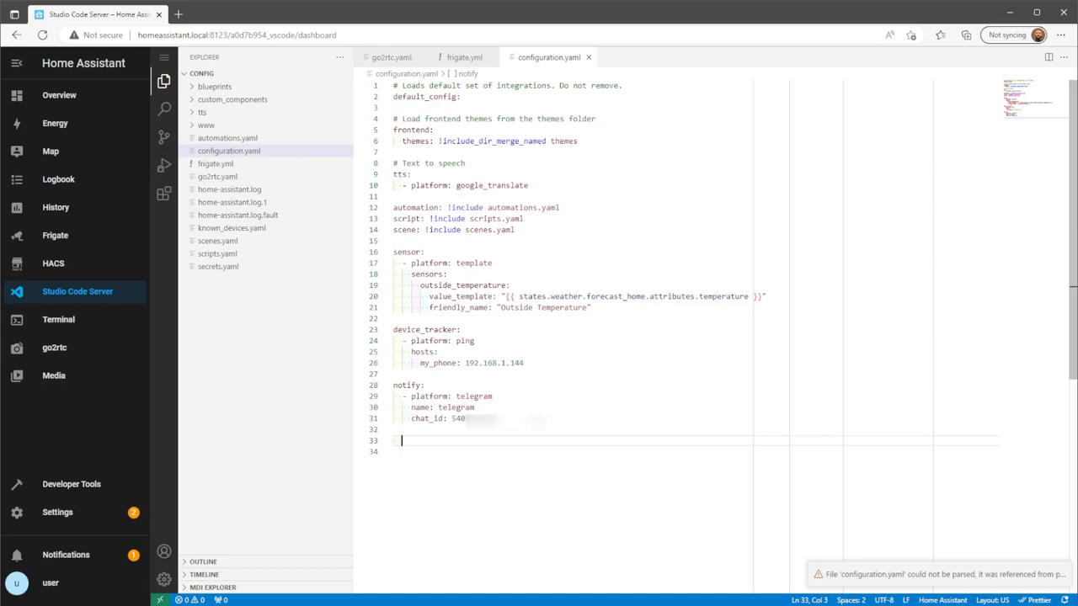
Step: Add a telegram_bot: section with platform: polling and an api_key: line
text(tel)
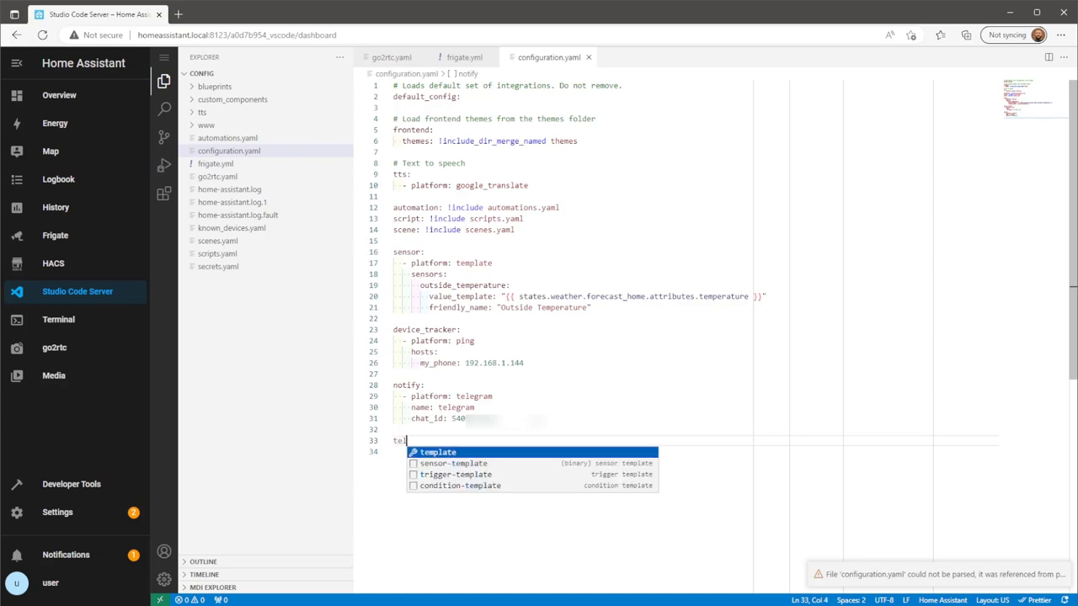
text(egram)
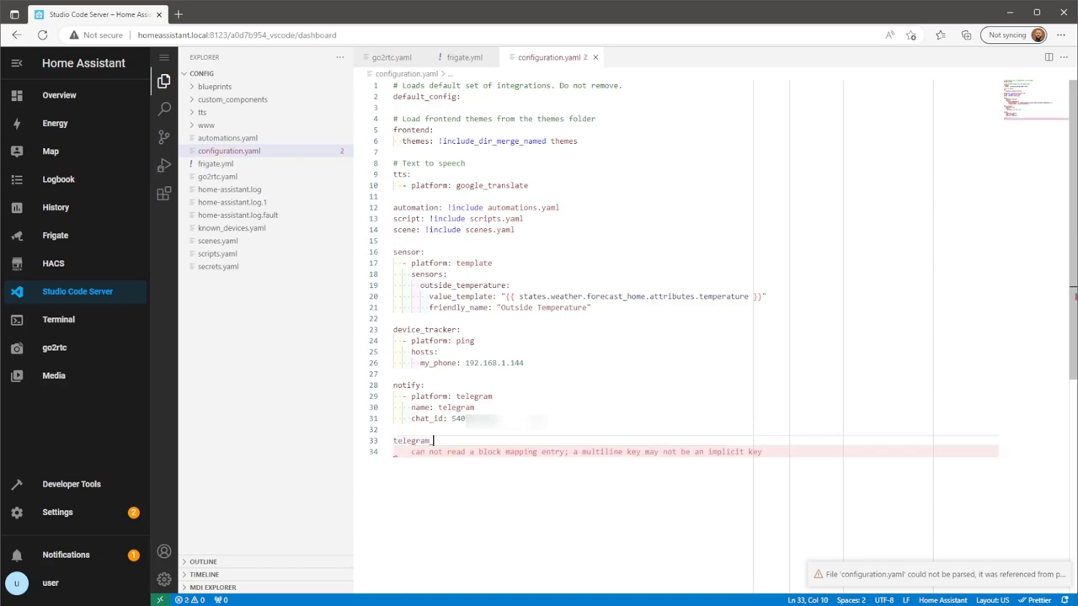
text(_bot:)
click(694, 451)
text(- platform:)
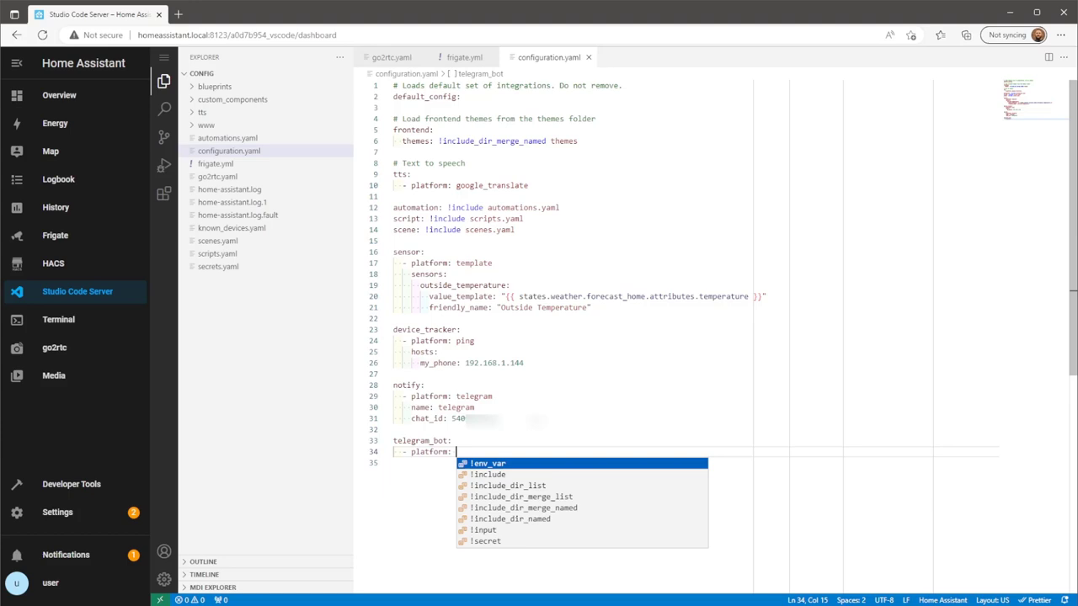
text(polling)
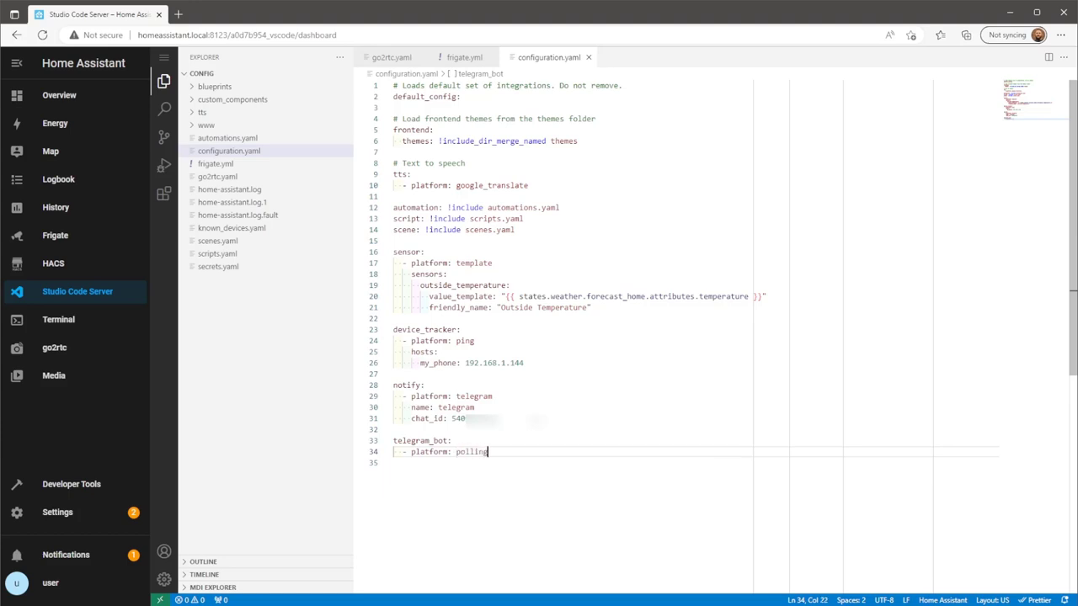
text(ap)
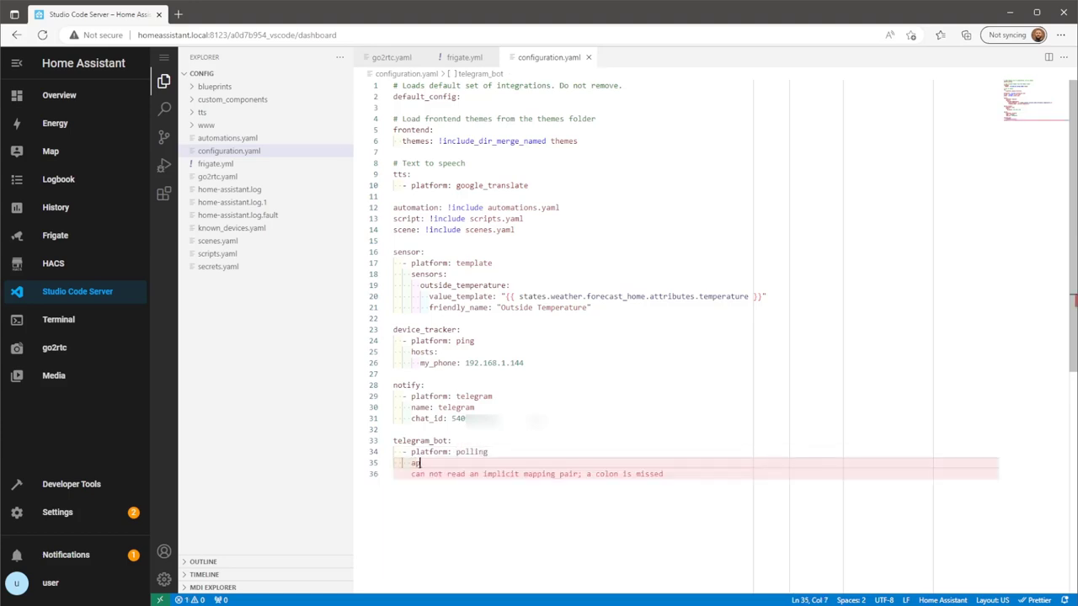
text(i_key)
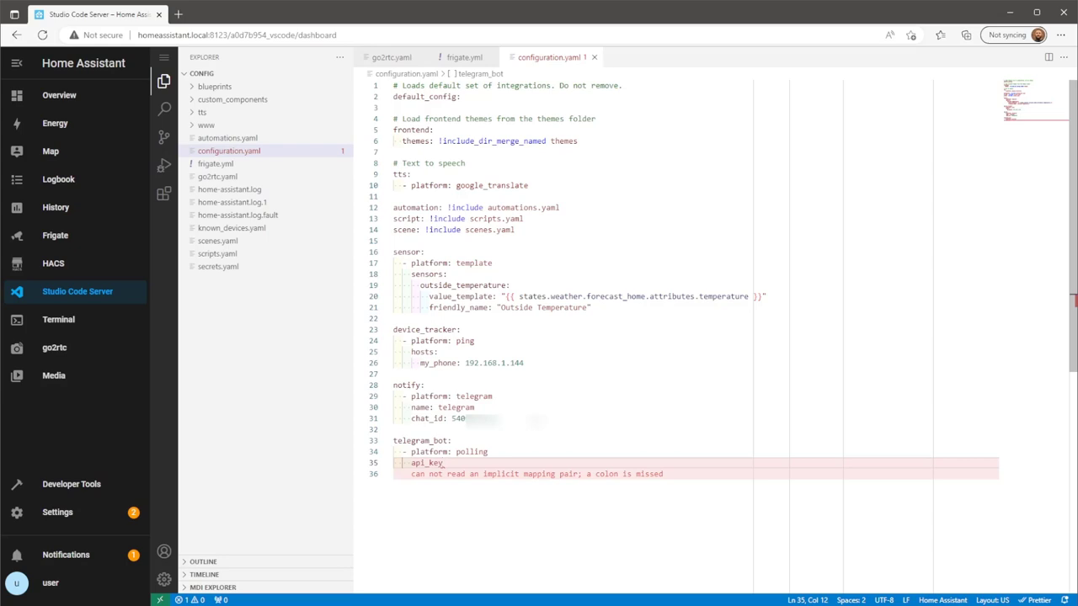
text(:)
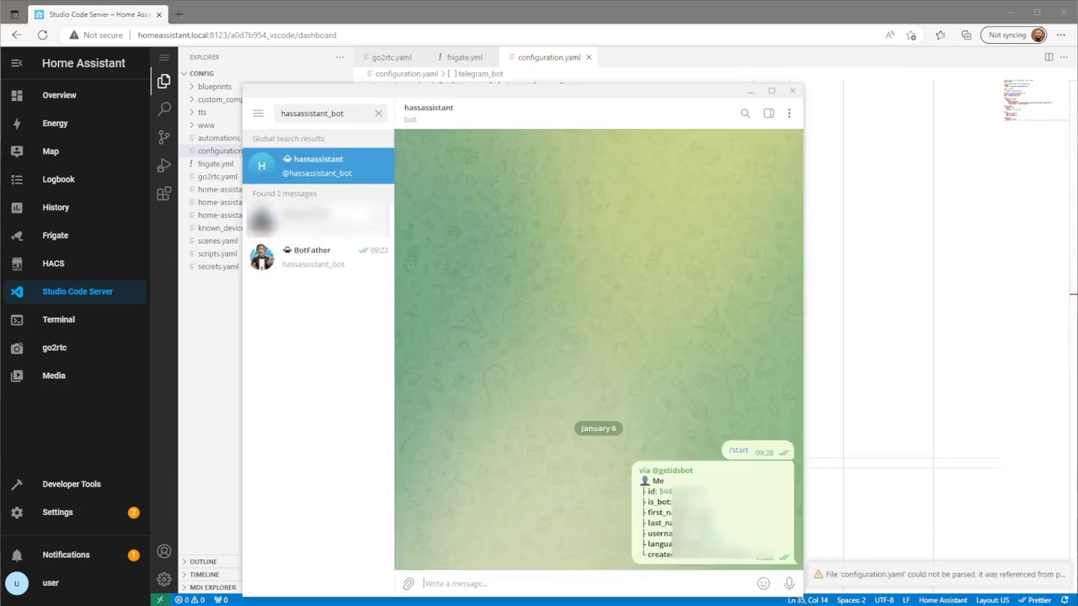
mouse_move(366, 264)
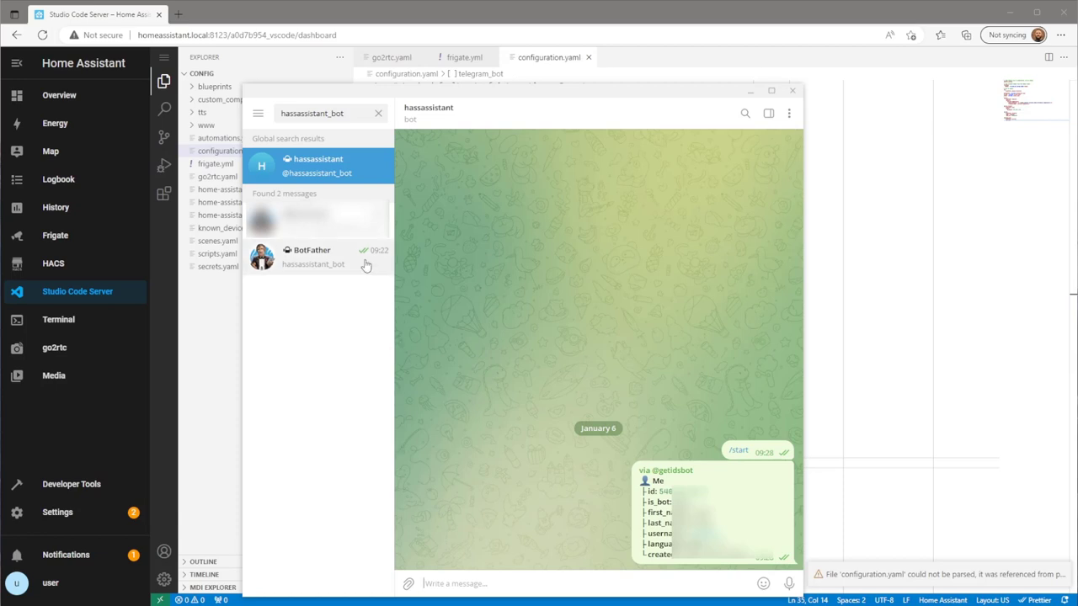
Step: Reopen the BotFather chat in Telegram and copy the new bot's access token
click(313, 256)
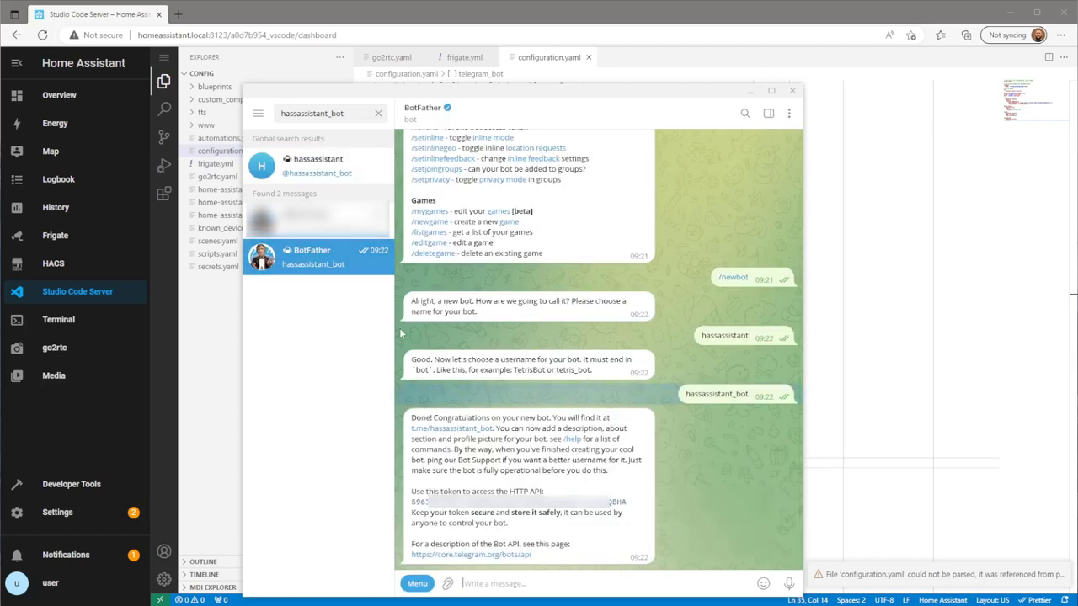
click(518, 502)
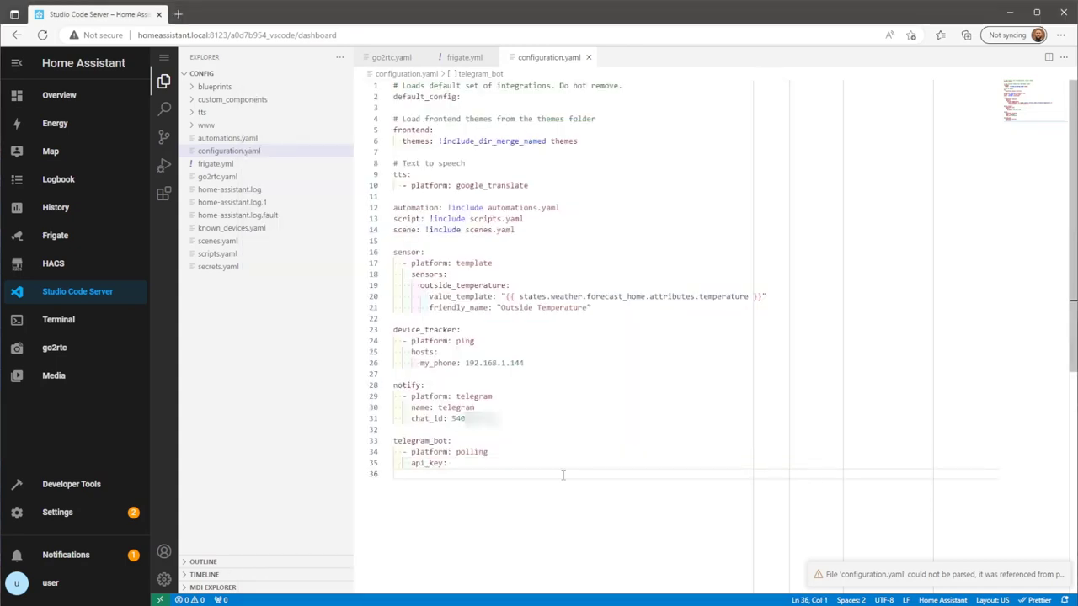
Step: Paste the token into api_key, add allowed_chat_ids: with the chat ID, and save configuration.yaml
text(596)
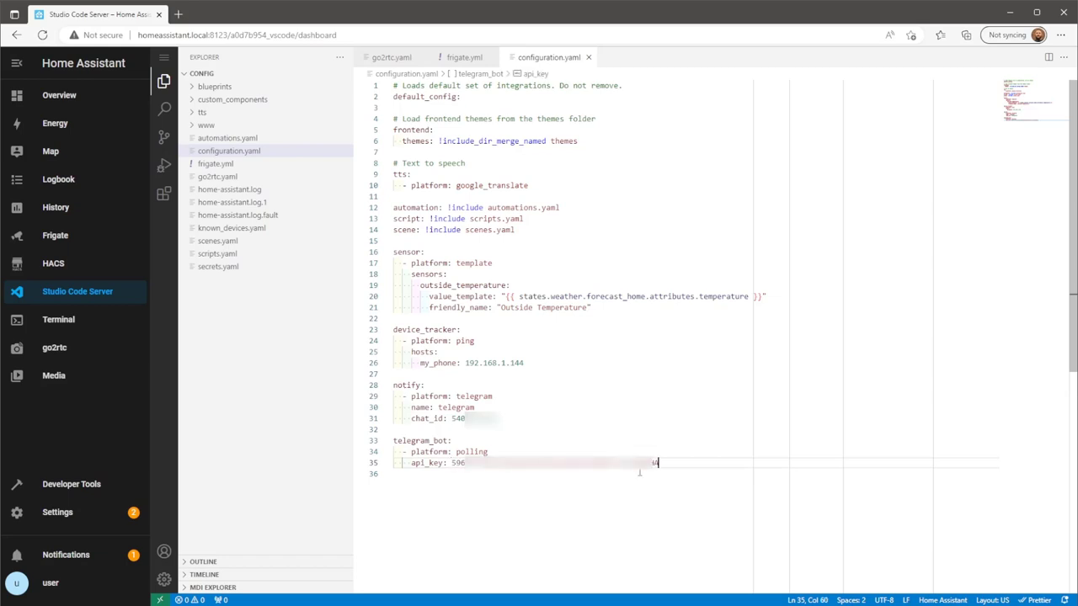
key(Enter)
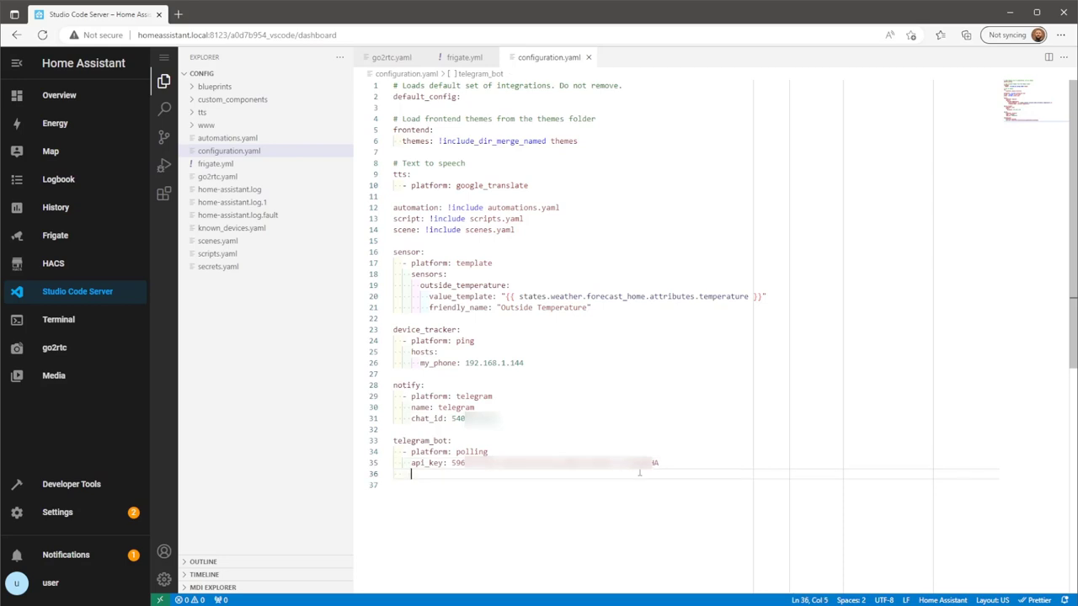
text(allo)
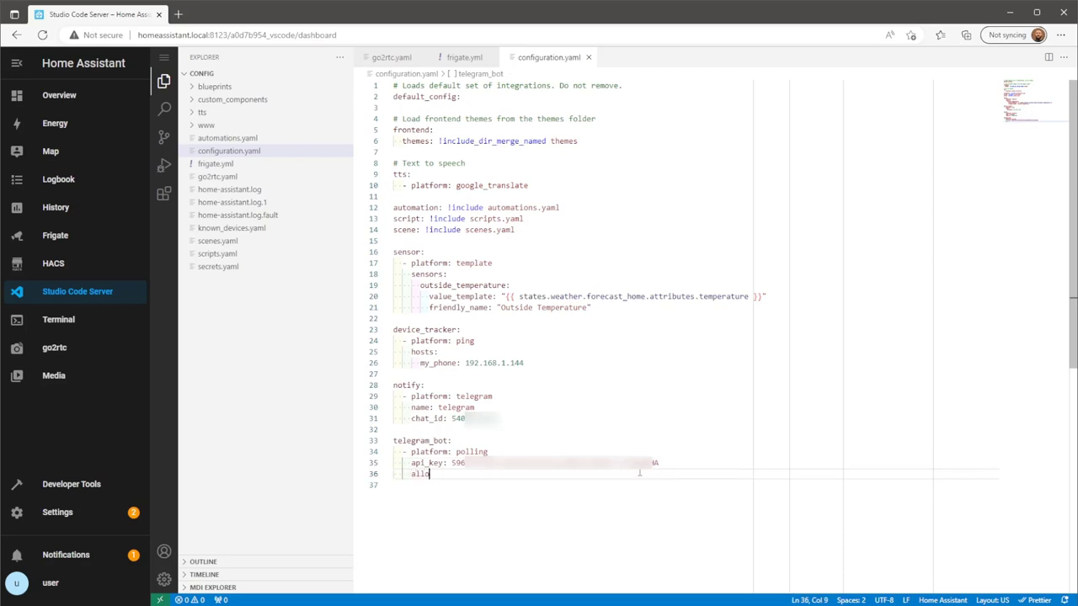
text(owed)
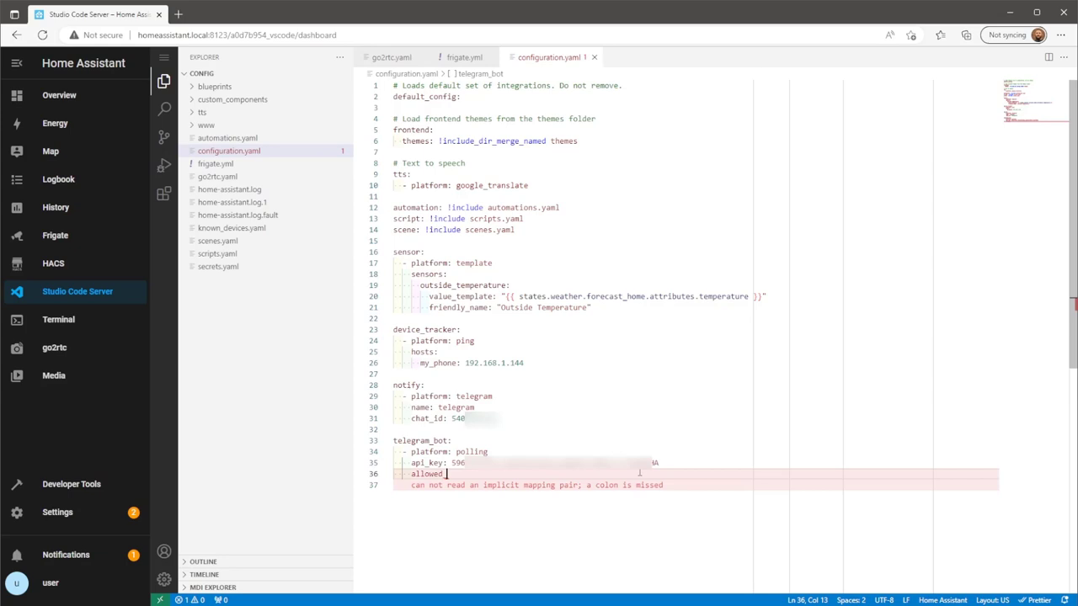
text(_chat_id)
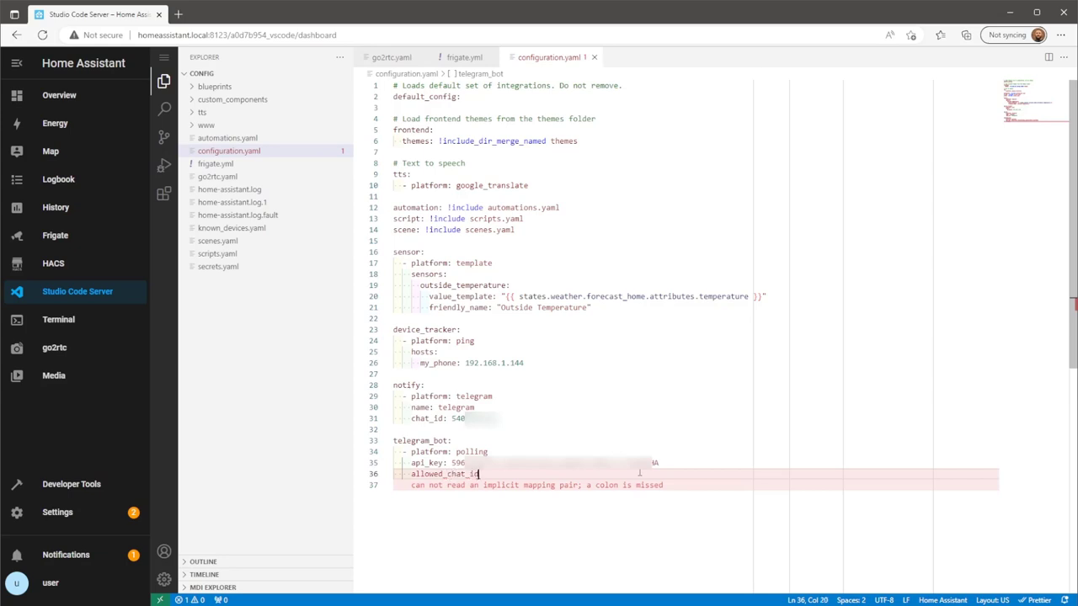
text(:)
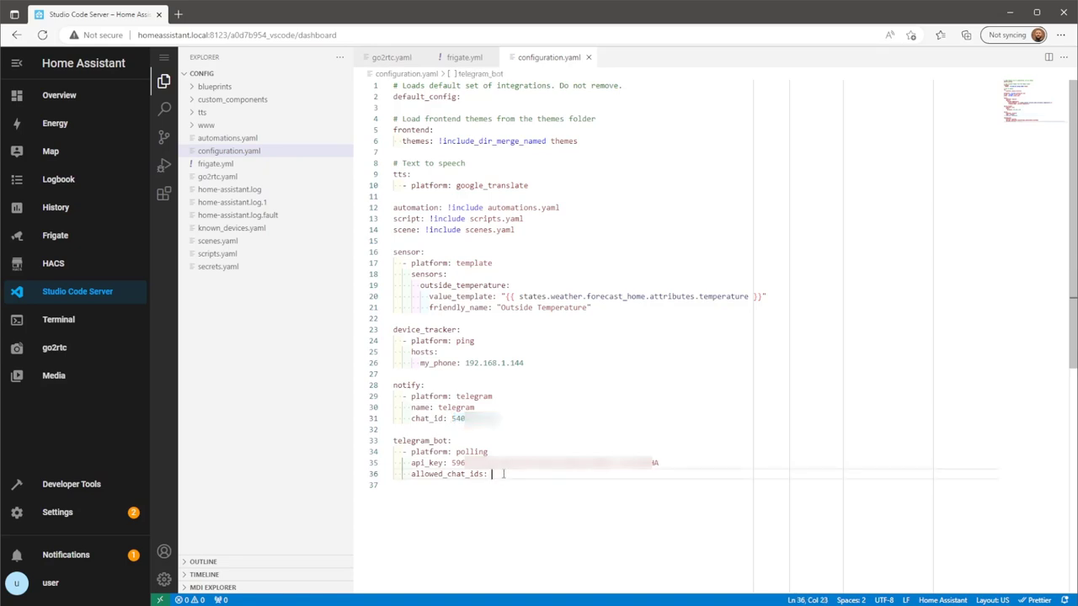
text(54)
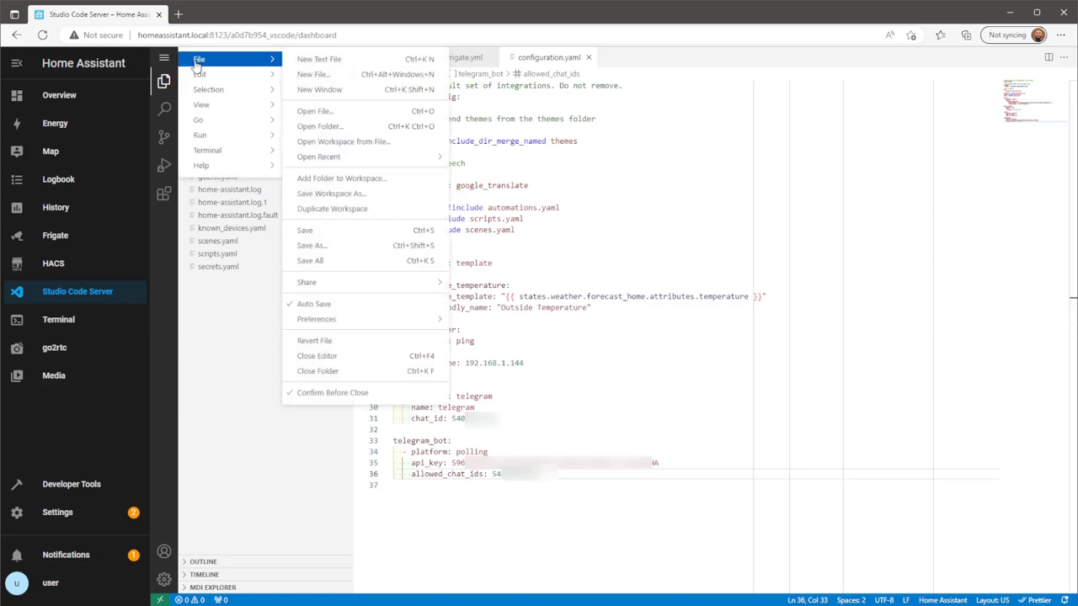
mouse_move(307, 229)
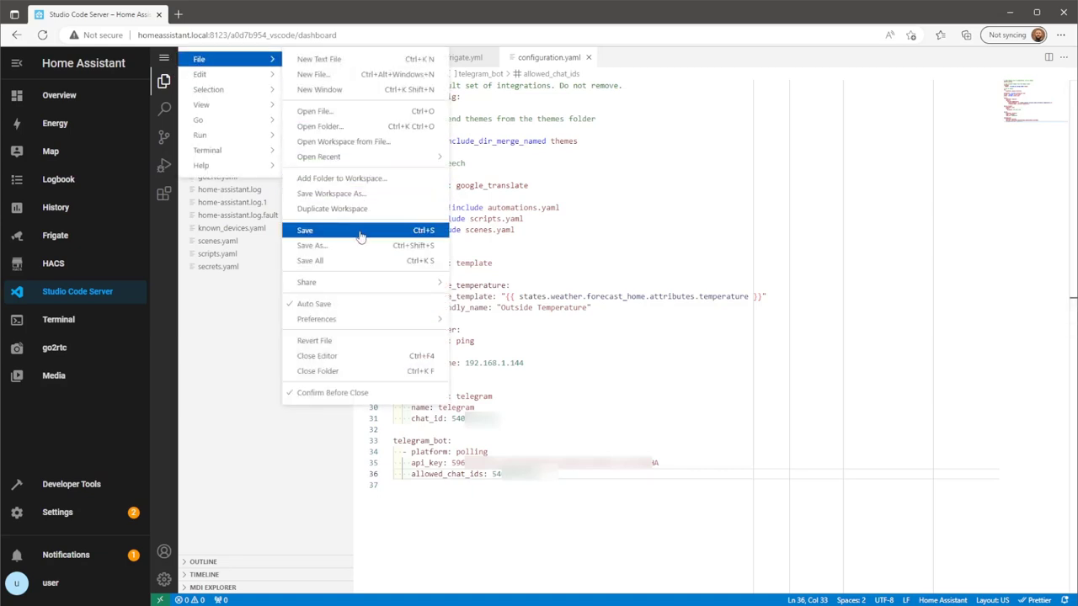
click(307, 229)
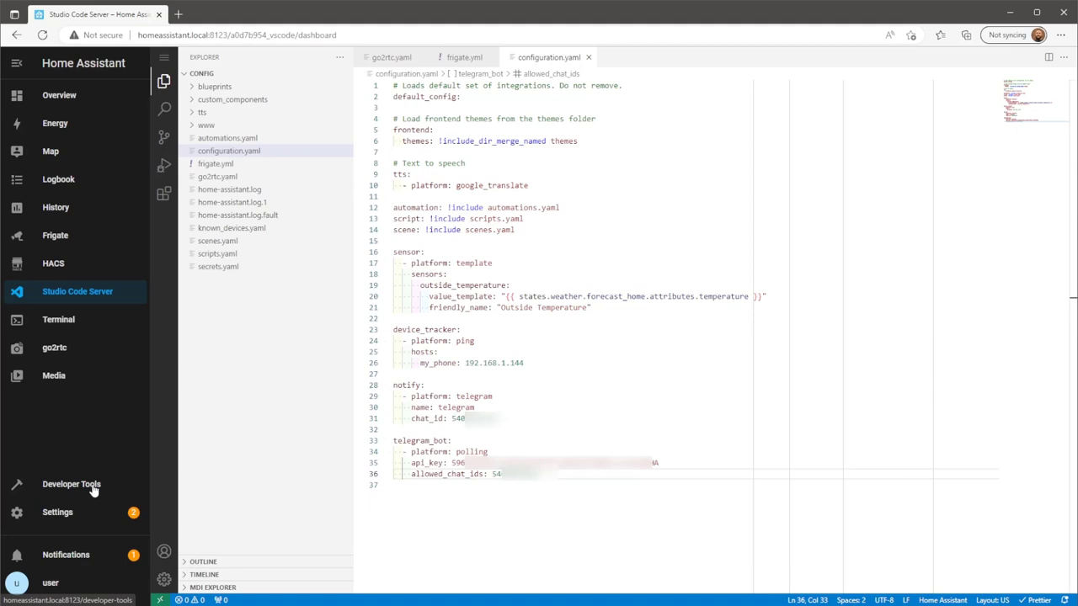
Step: Run Check Configuration in Developer Tools and confirm it won't prevent startup
click(71, 485)
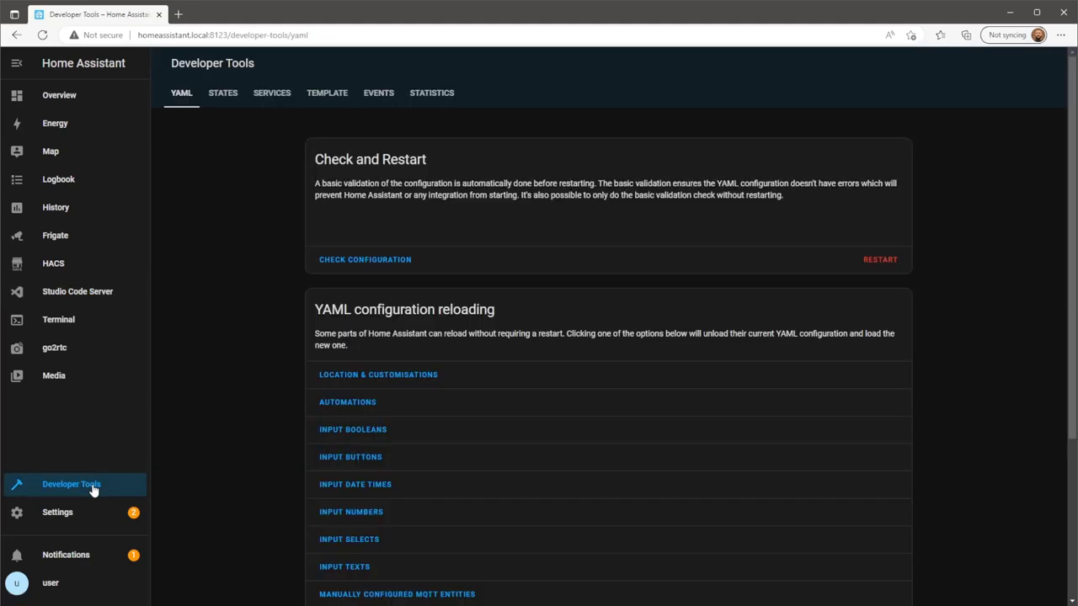
click(364, 260)
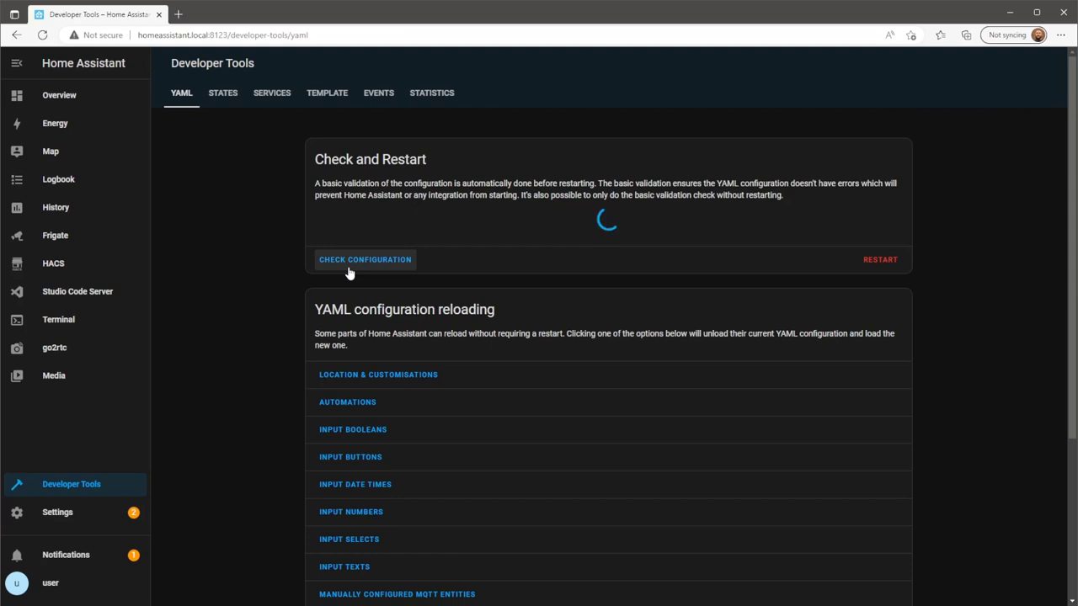
click(364, 259)
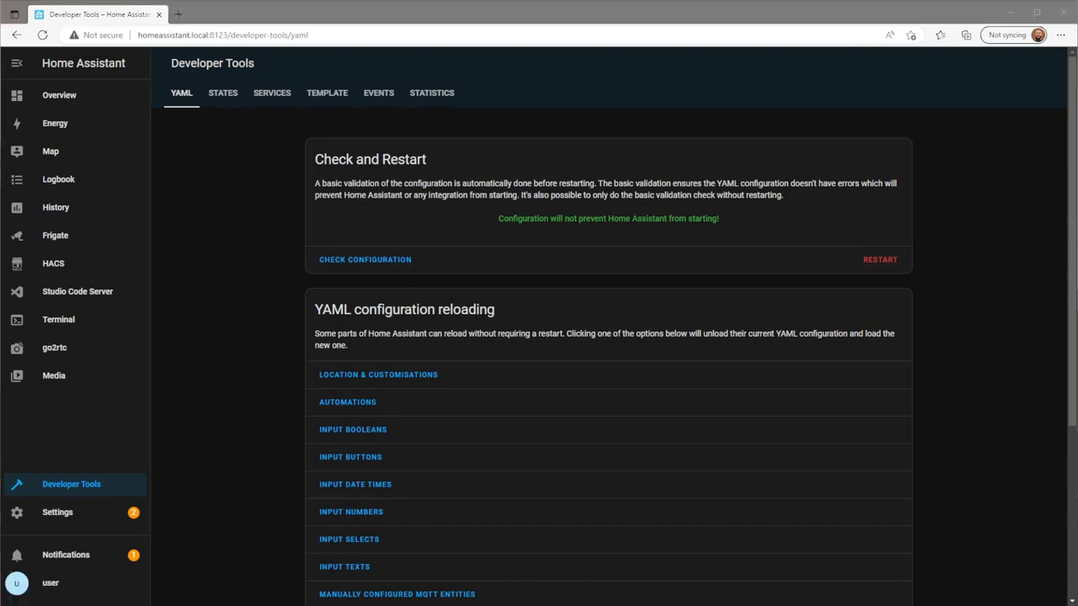
mouse_move(315, 123)
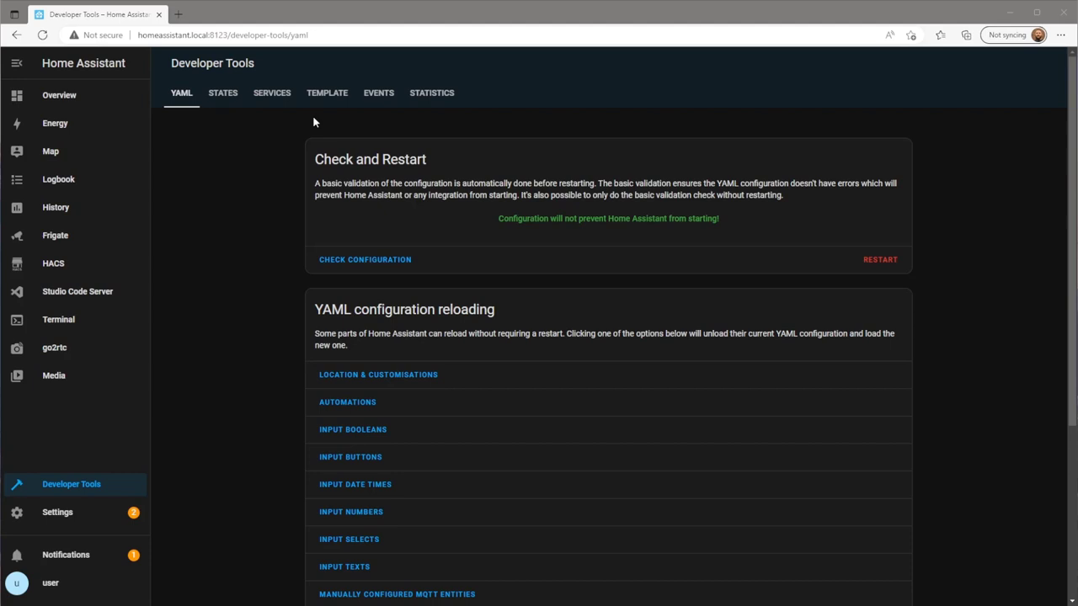
click(271, 93)
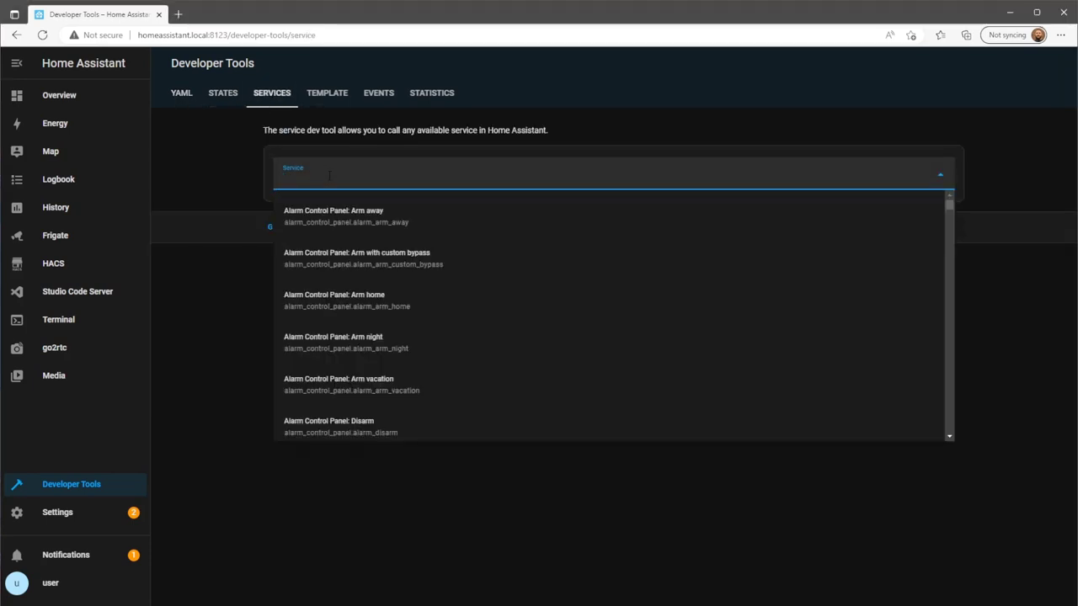
Step: Call the 'Send a notification with telegram' service with the message 'test message'
text(tele)
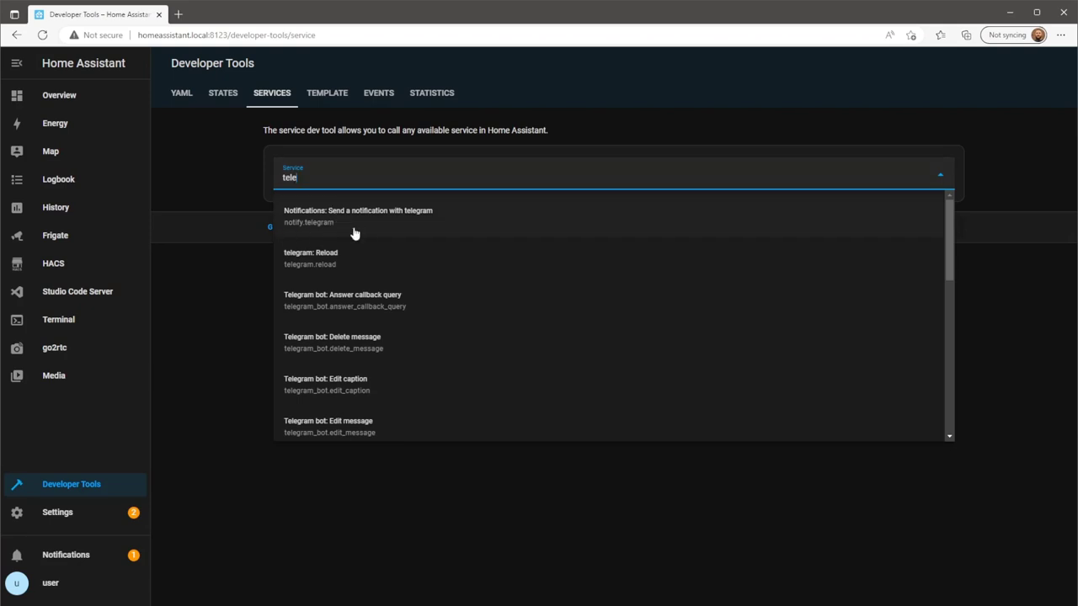
click(357, 216)
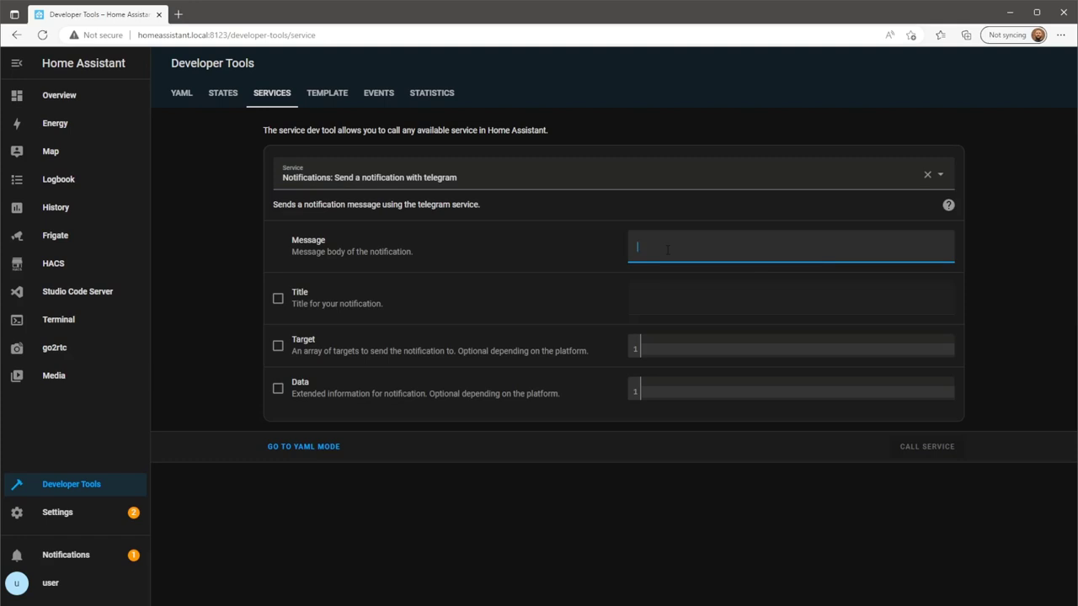
text(test message)
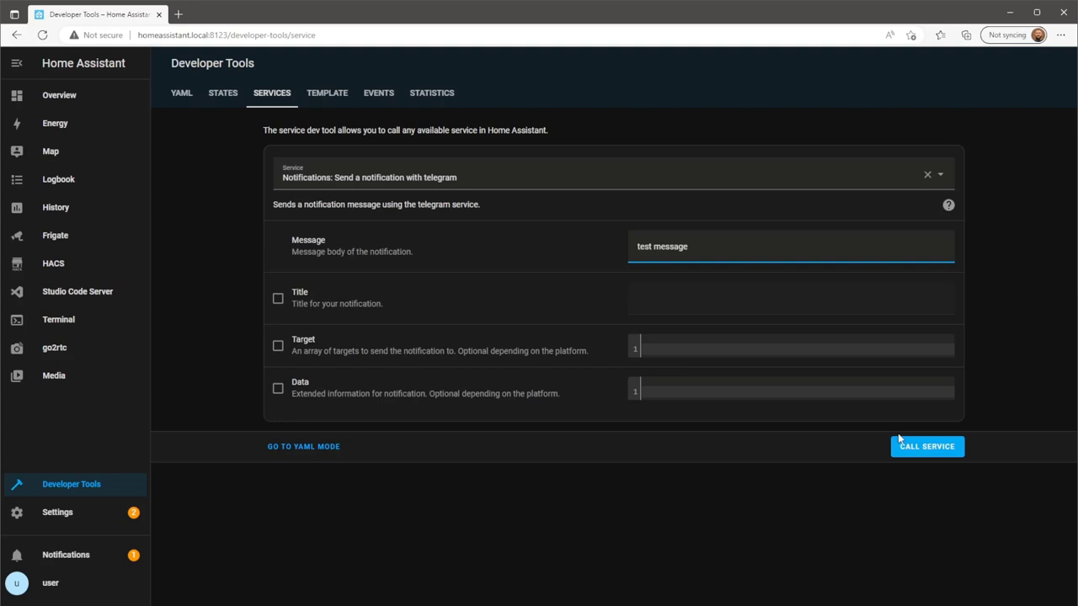
click(926, 447)
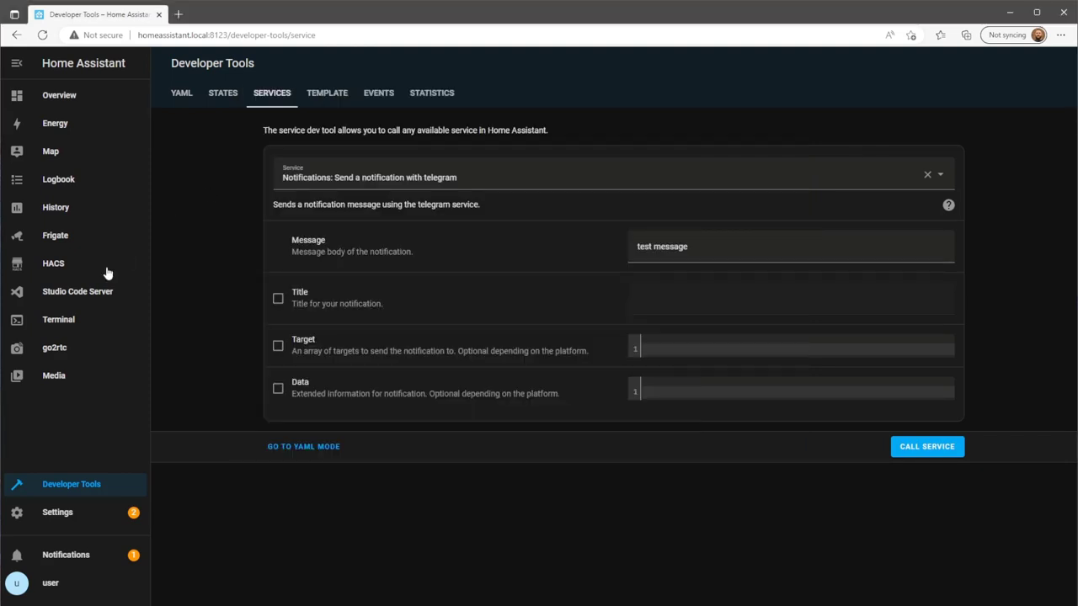
Step: Return to Studio Code Server and expand the blueprints/automation folder in the Explorer
click(77, 291)
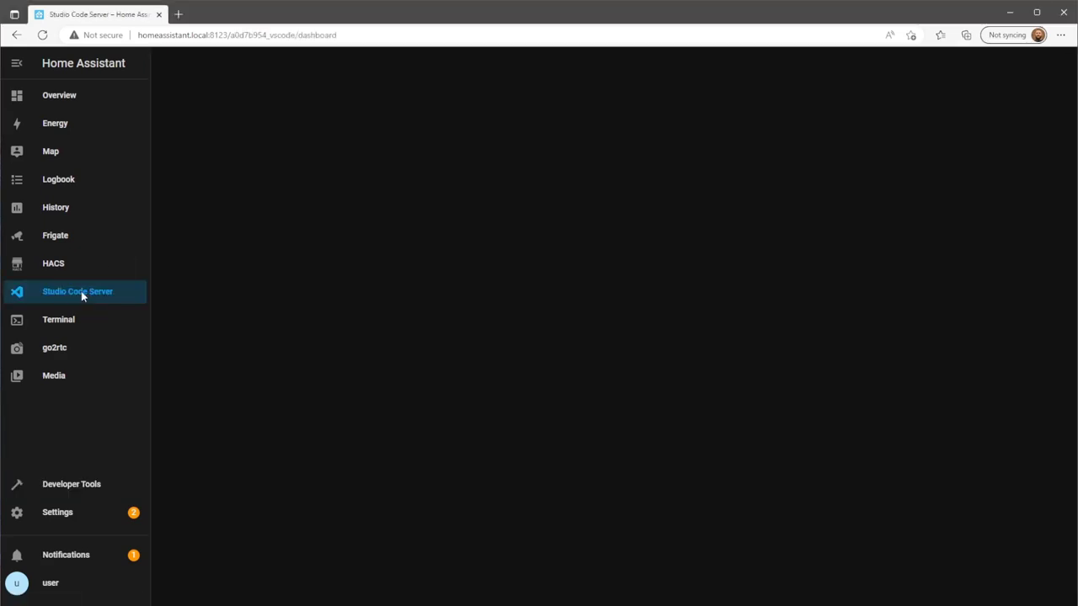
mouse_move(181, 293)
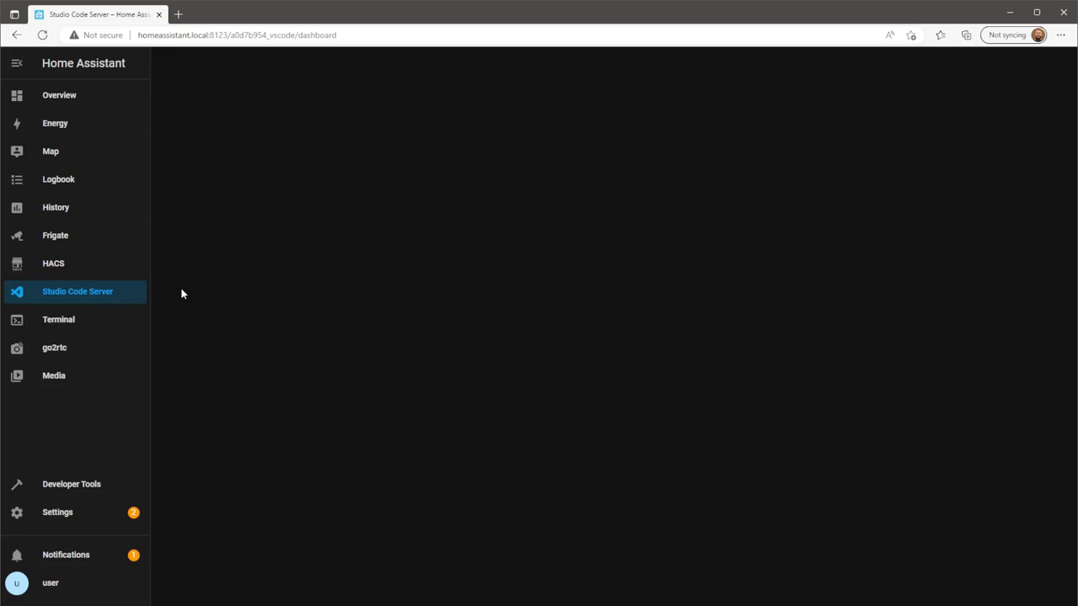
click(77, 292)
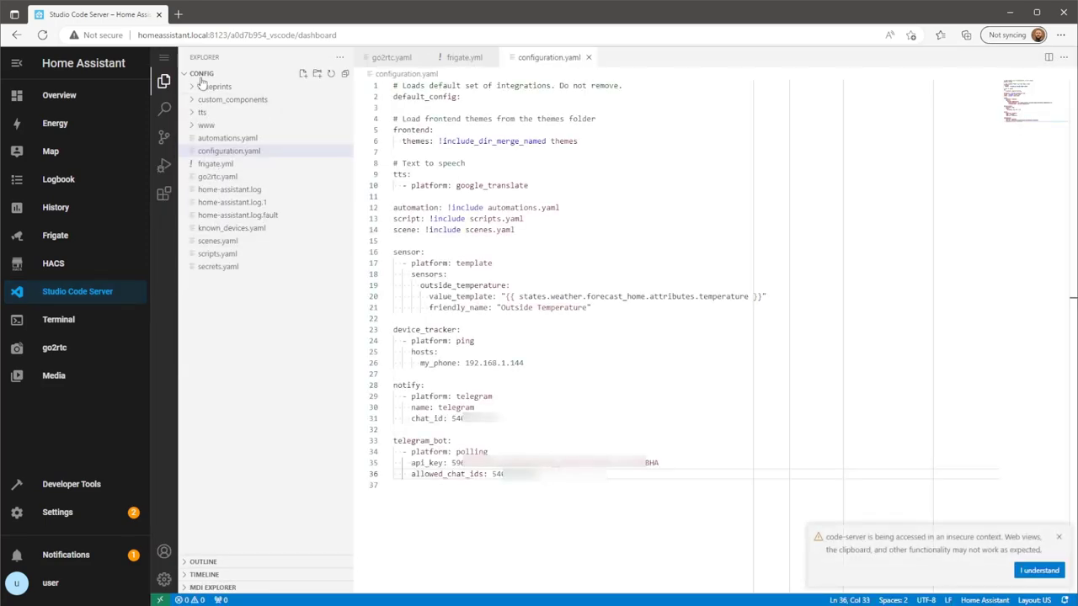
click(215, 86)
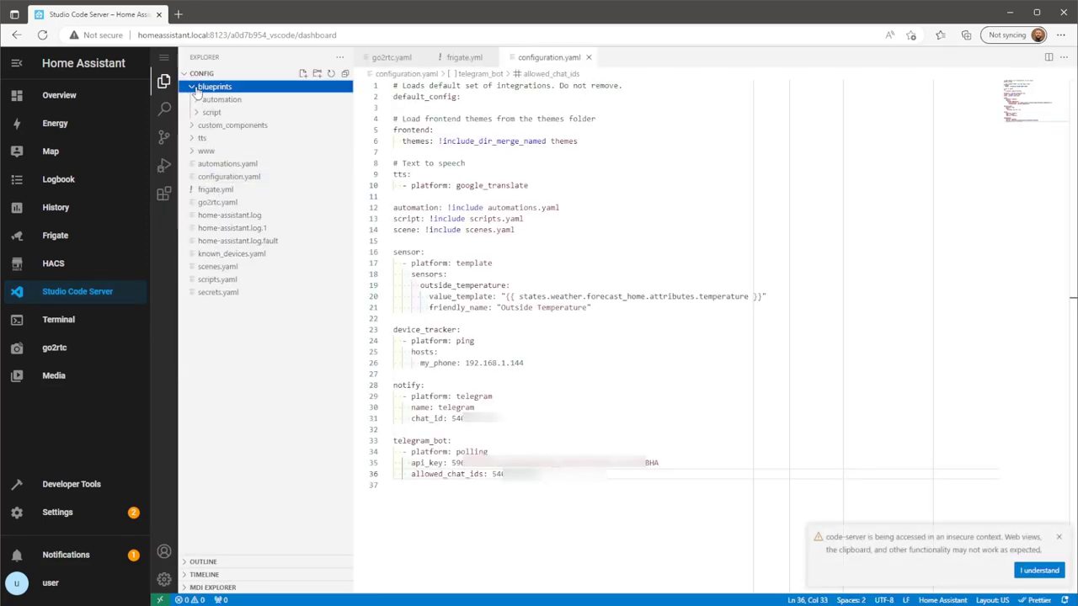
click(220, 100)
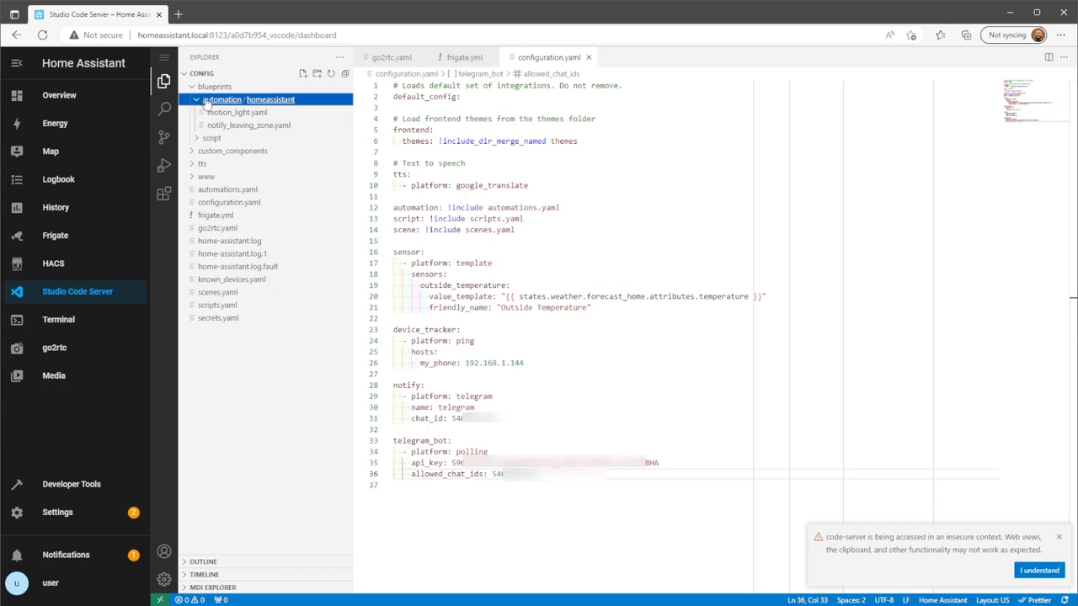
Step: Create telegram_notify.yaml in the homeassistant blueprints folder and paste the Frigate–Telegram blueprint YAML
right_click(245, 100)
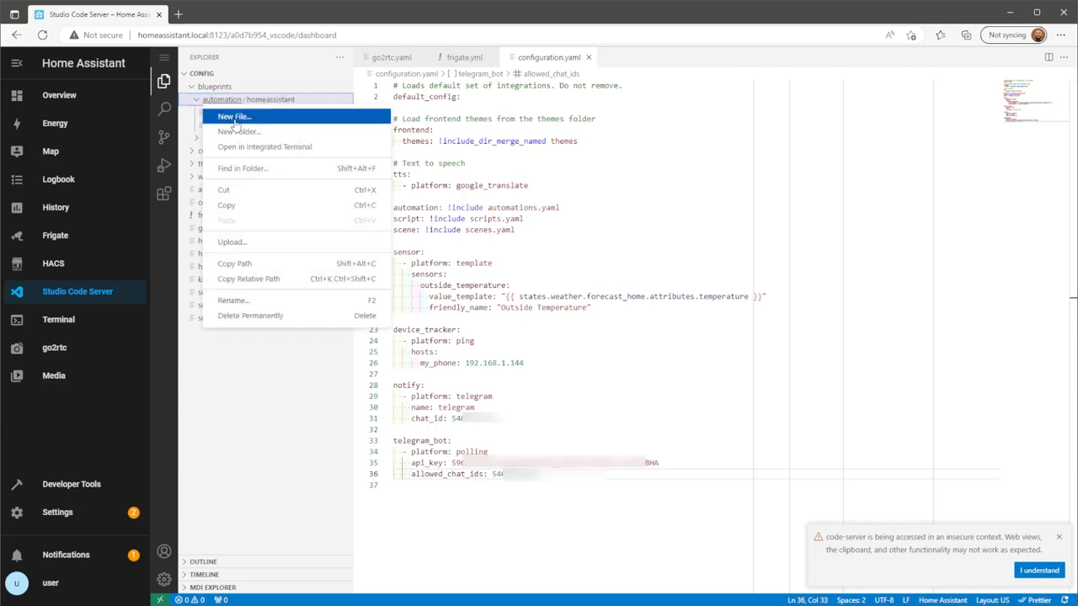
click(232, 116)
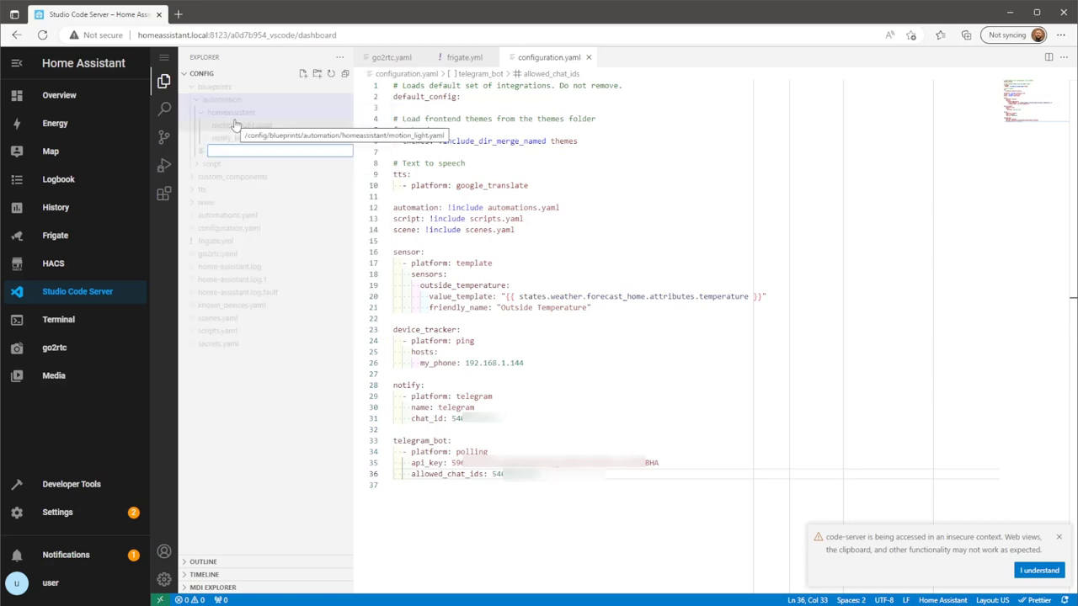
text(telegram_notify.yaml)
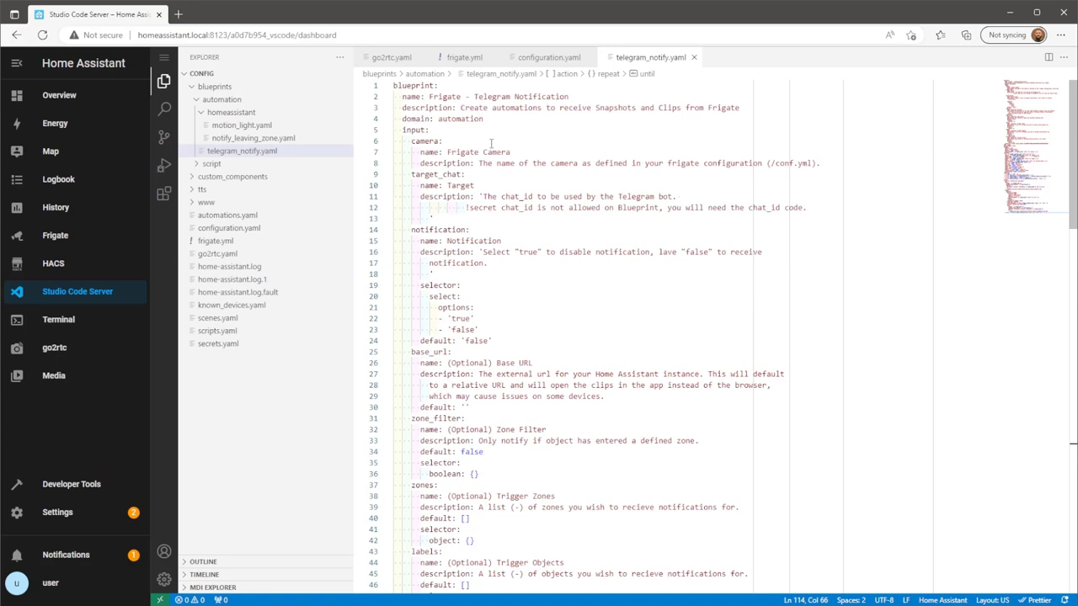
click(199, 59)
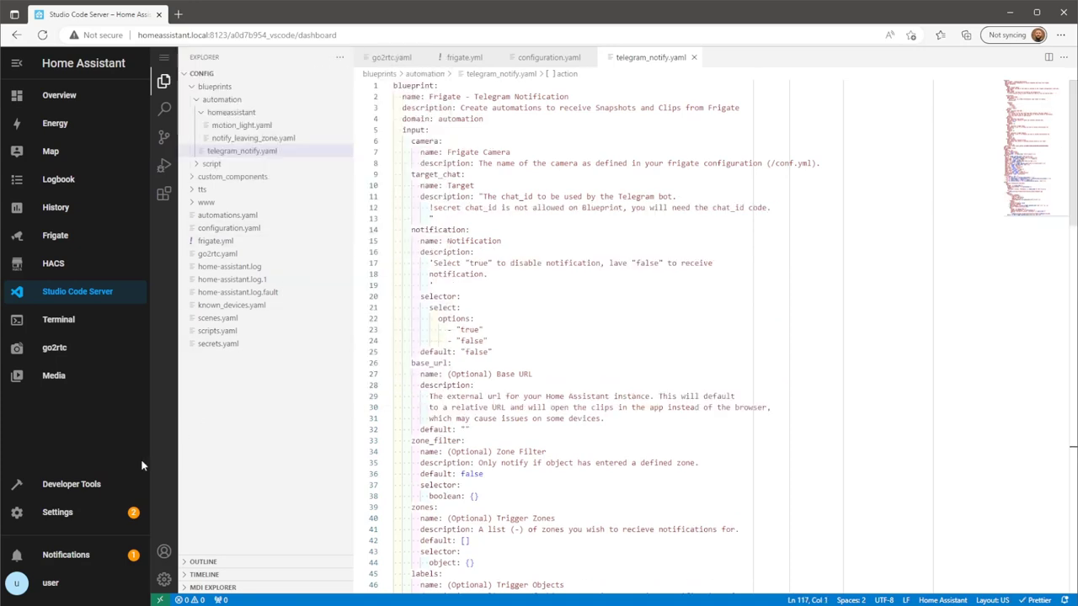
Step: Restart Home Assistant from Developer Tools > YAML and confirm the restart
click(71, 485)
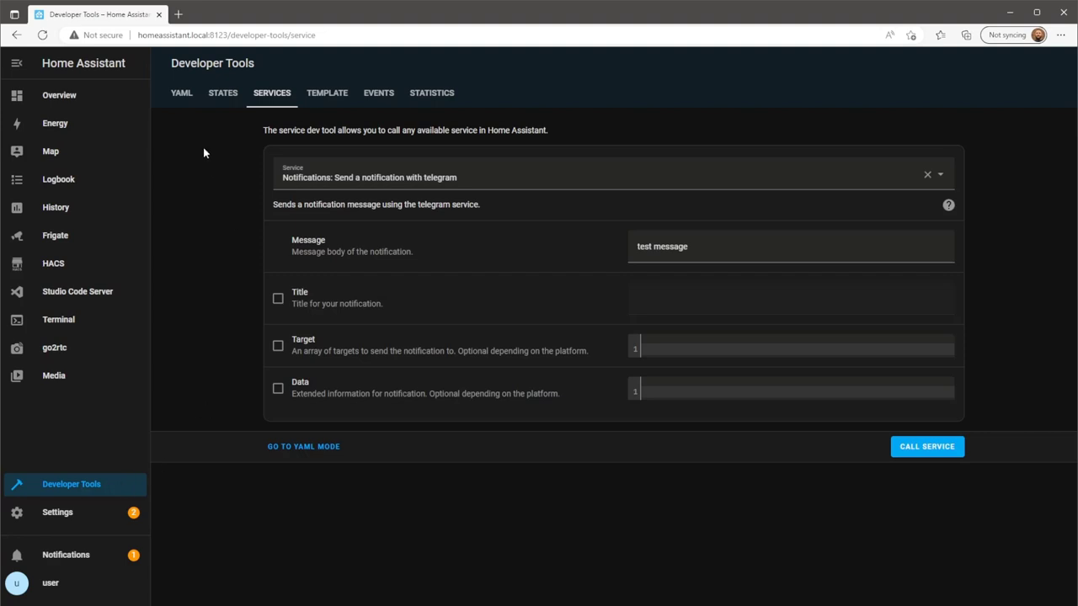
click(182, 92)
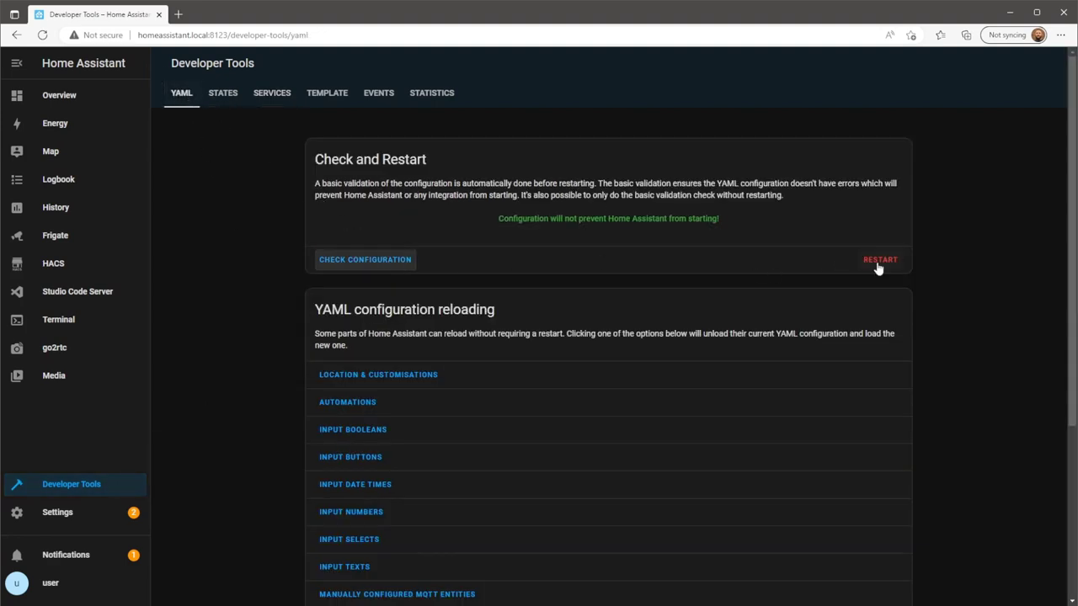
click(879, 260)
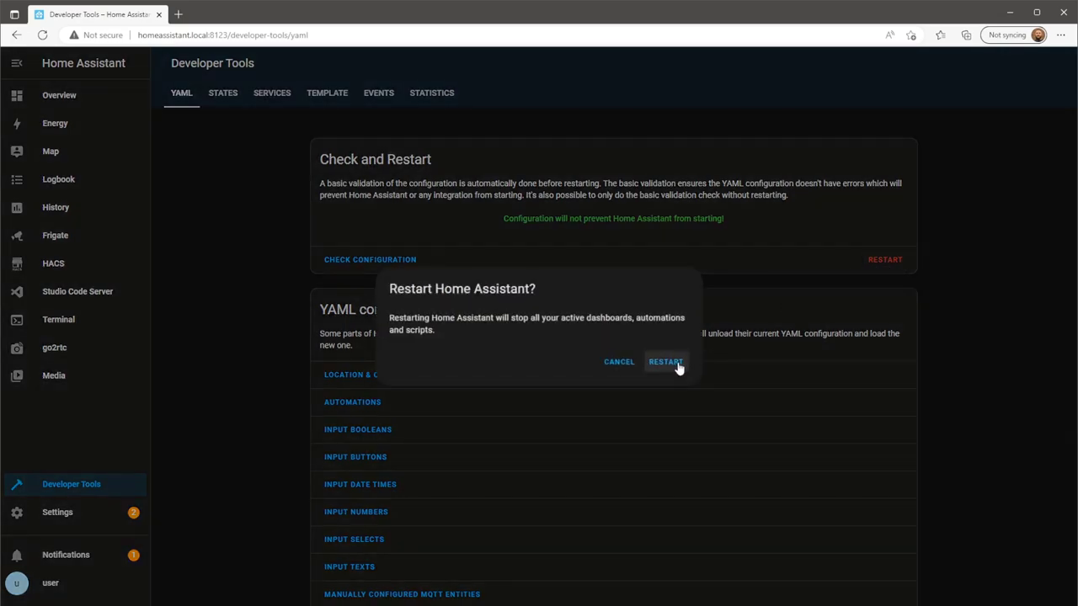
click(667, 362)
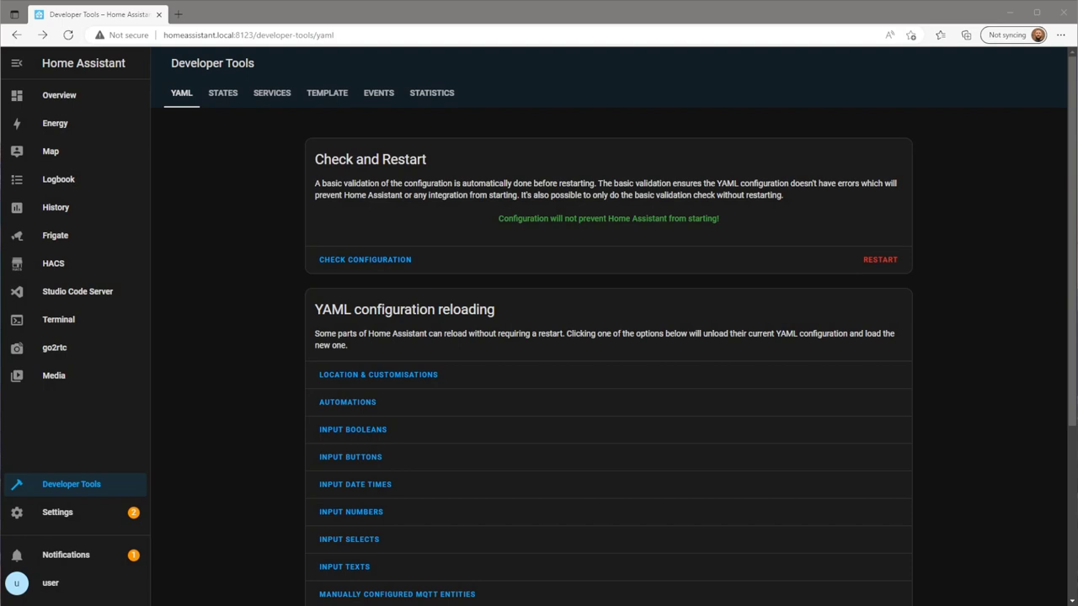
mouse_move(91, 297)
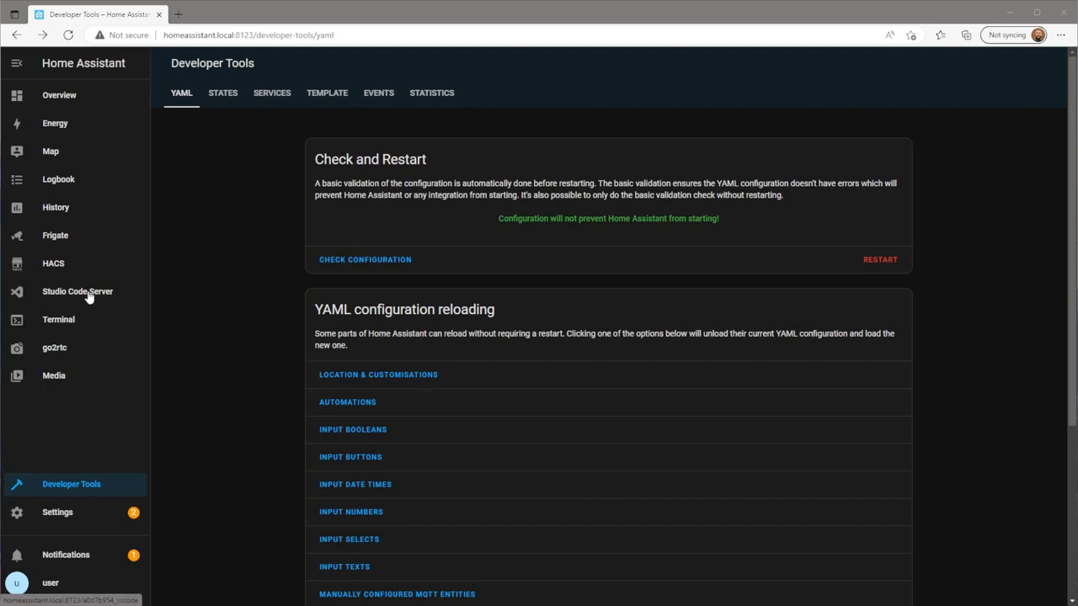
Step: View frigate.yaml in Studio Code Server to check the camera name loft
click(78, 291)
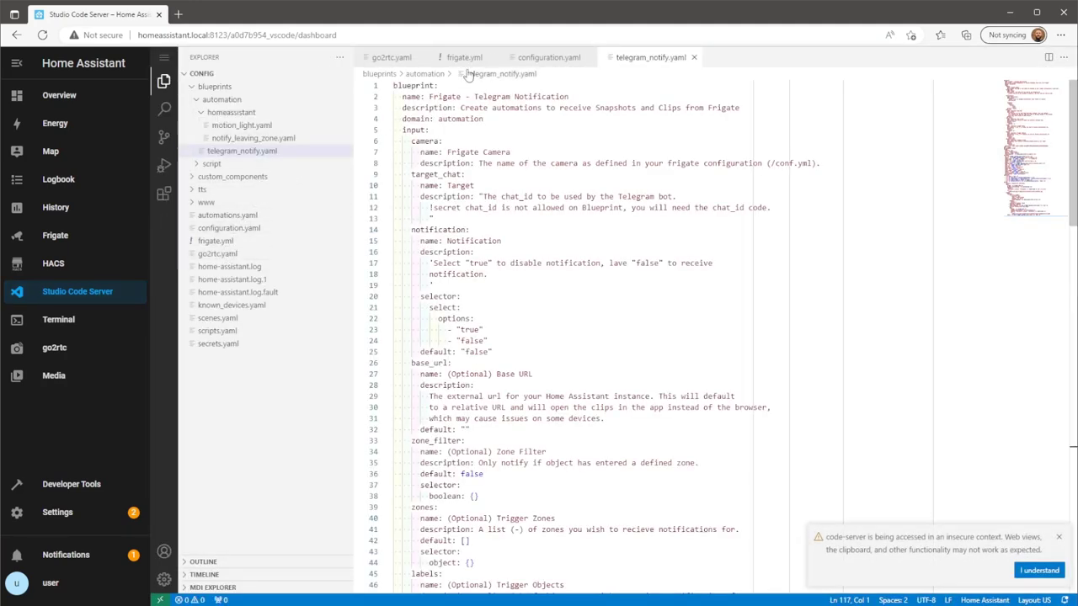
click(460, 58)
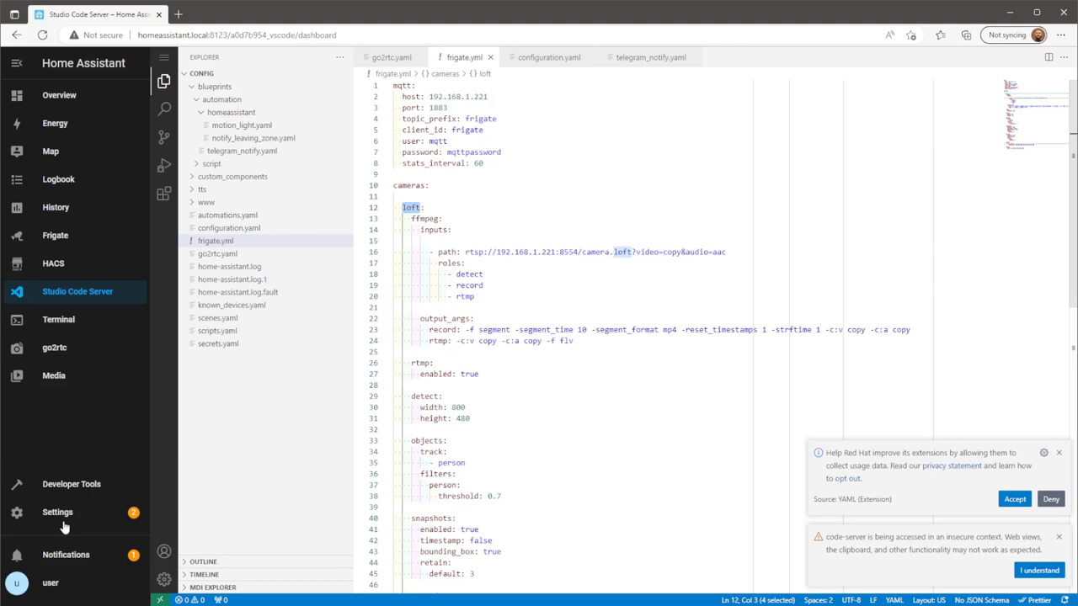
Step: Create a new automation from the Frigate - Telegram Notification blueprint via Settings > Automations
click(57, 512)
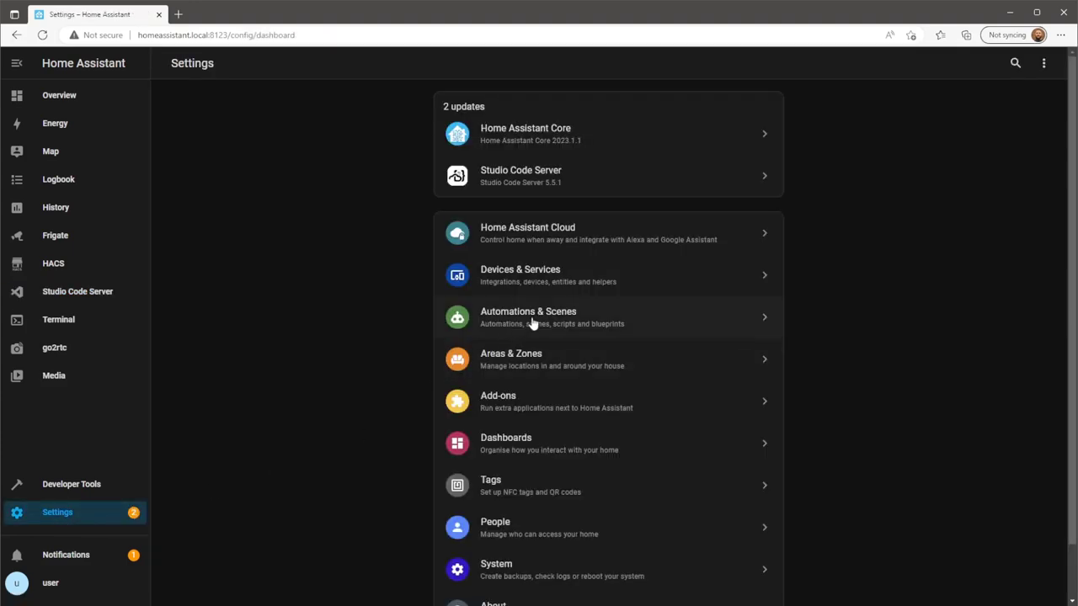
click(528, 316)
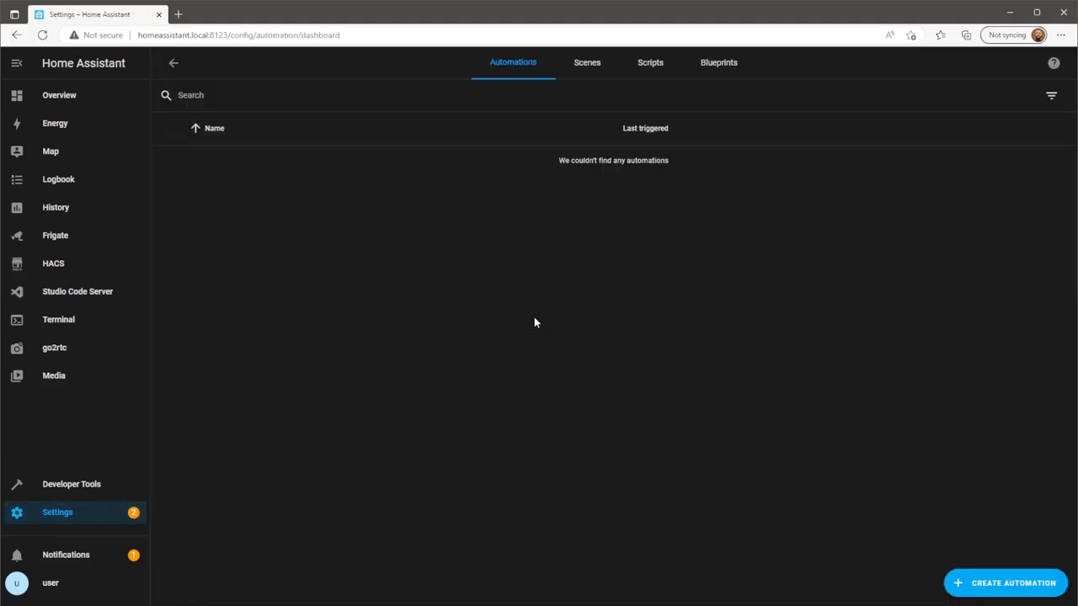
mouse_move(1000, 589)
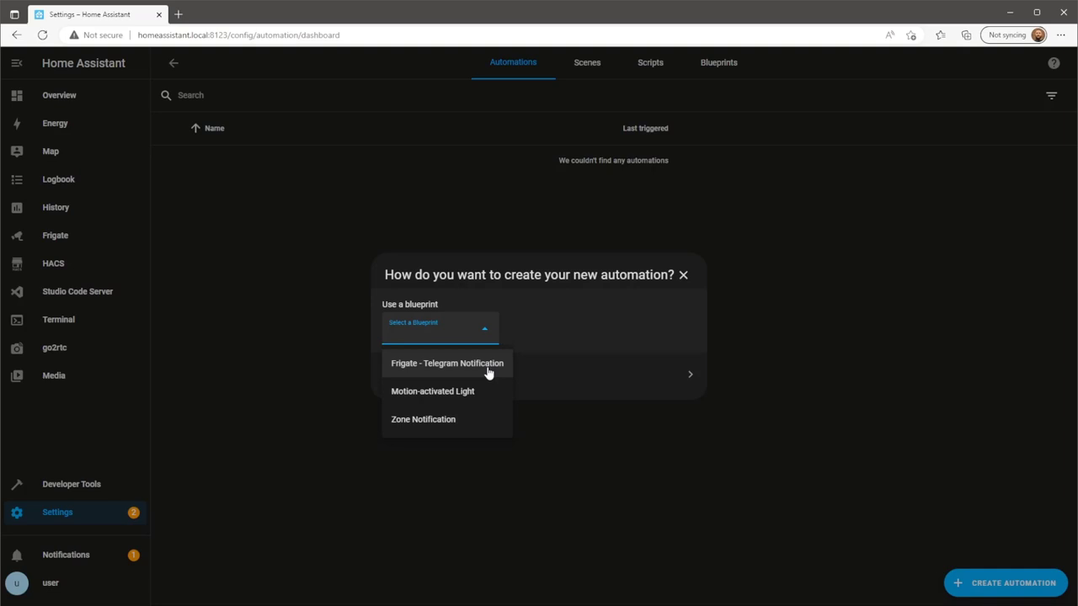
click(446, 363)
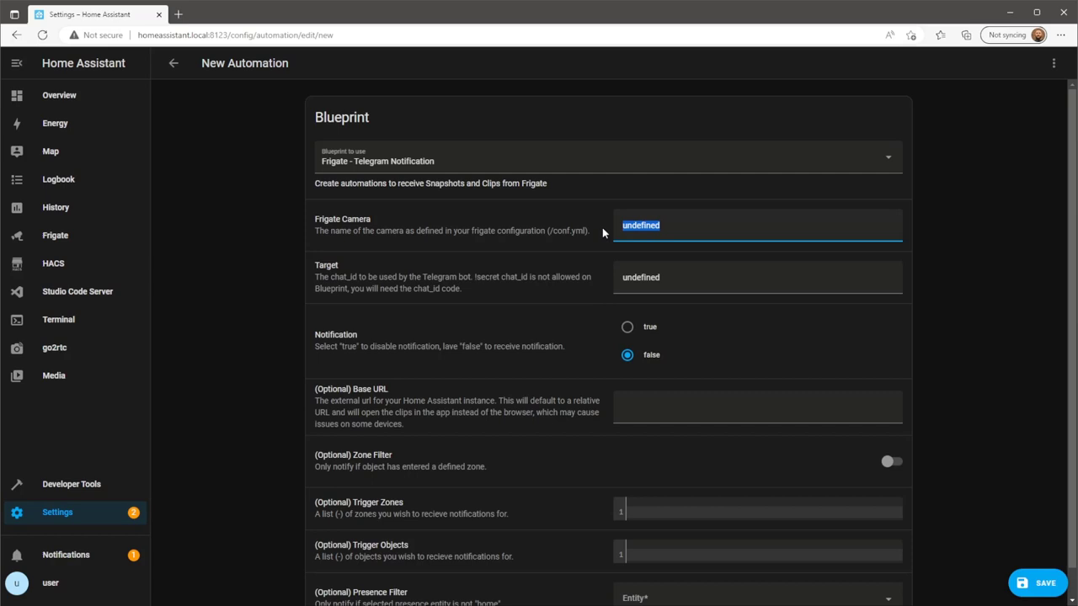
Step: Set Frigate Camera to loft and enter the Target chat id
text(loff)
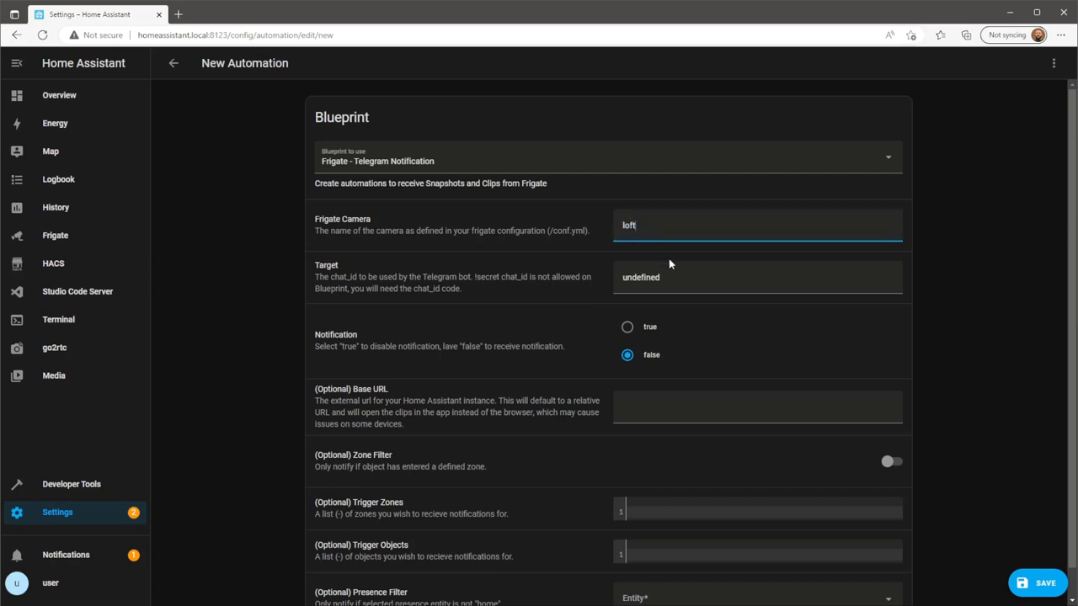
click(757, 276)
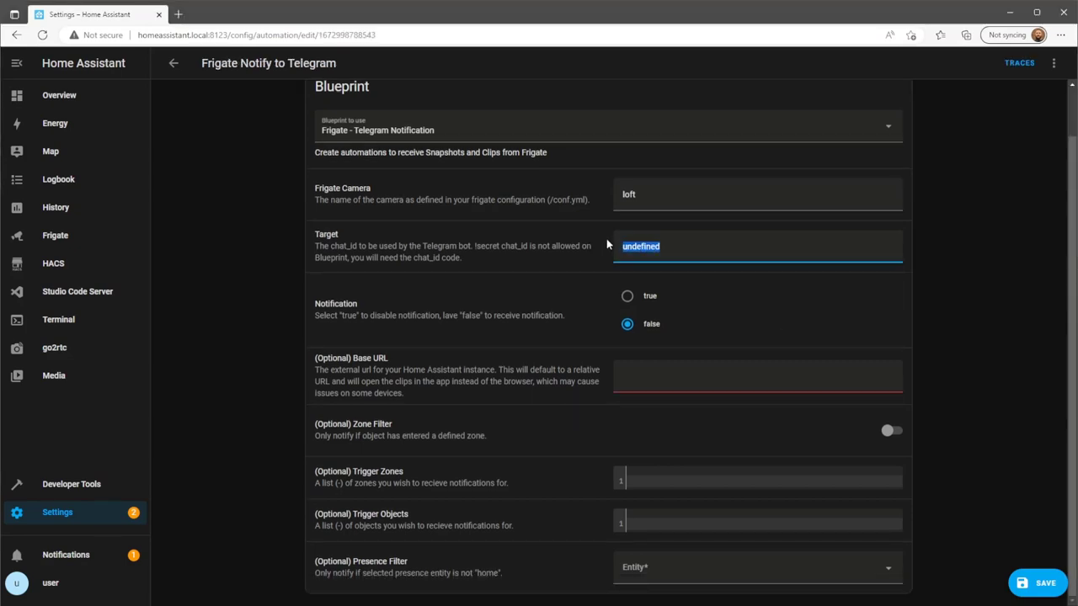
text(5409)
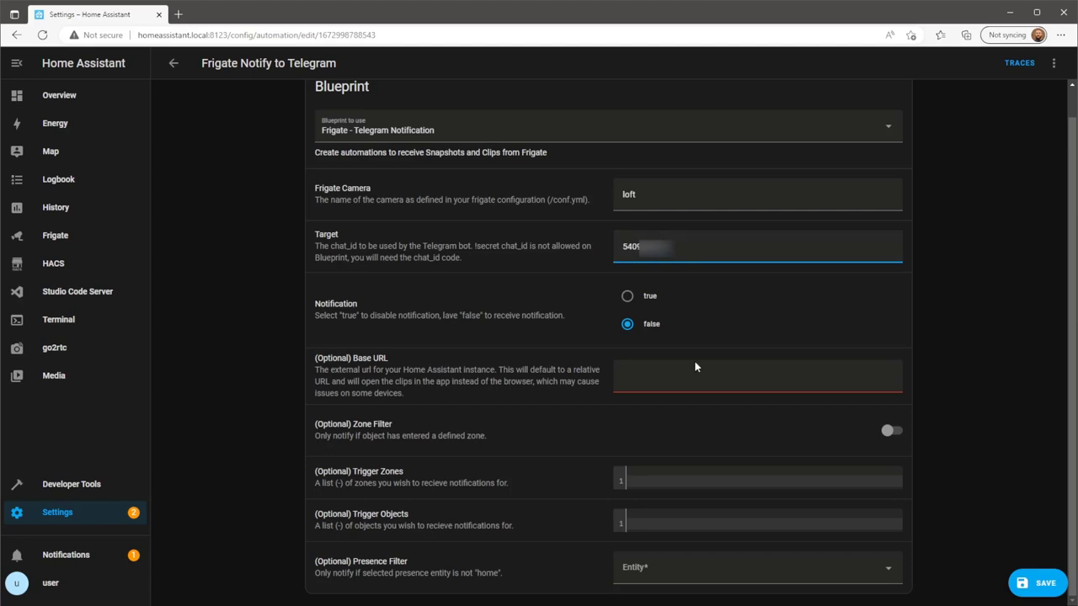
text(htt)
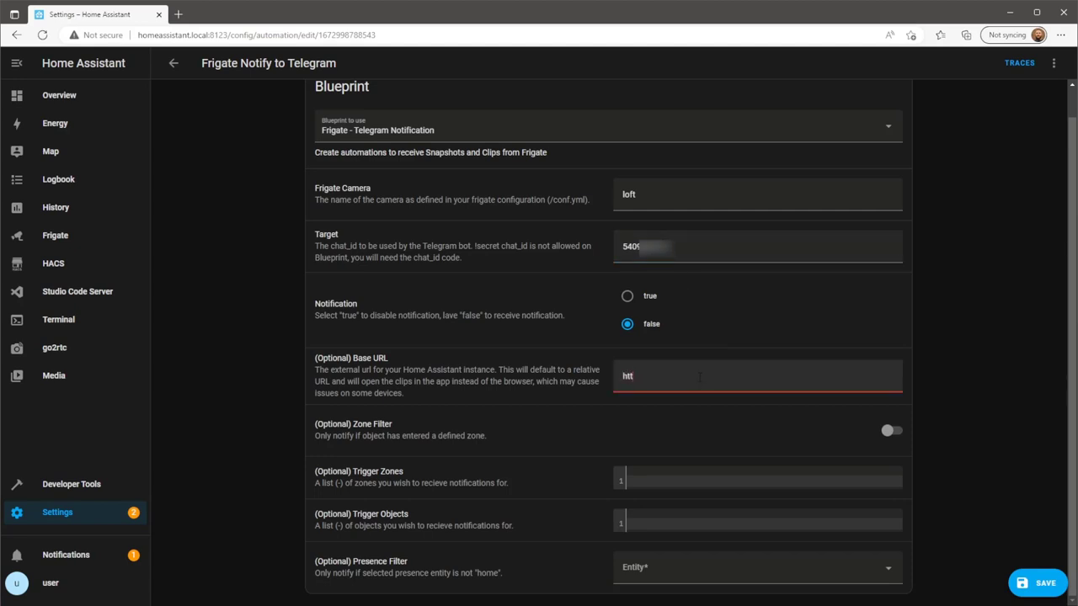
text(p:)
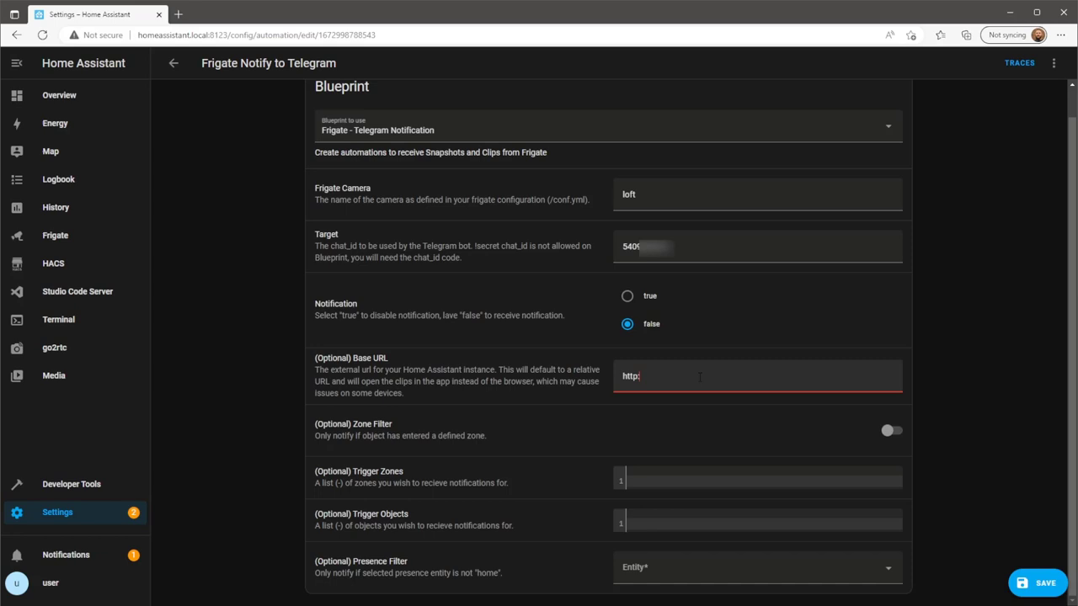
text(//)
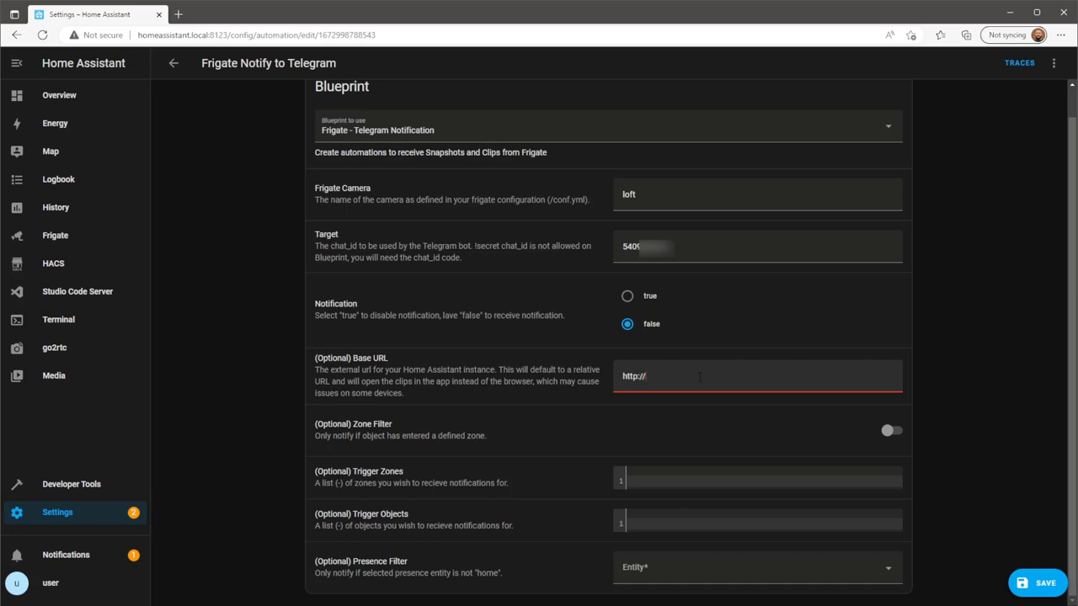
text(homeassistant)
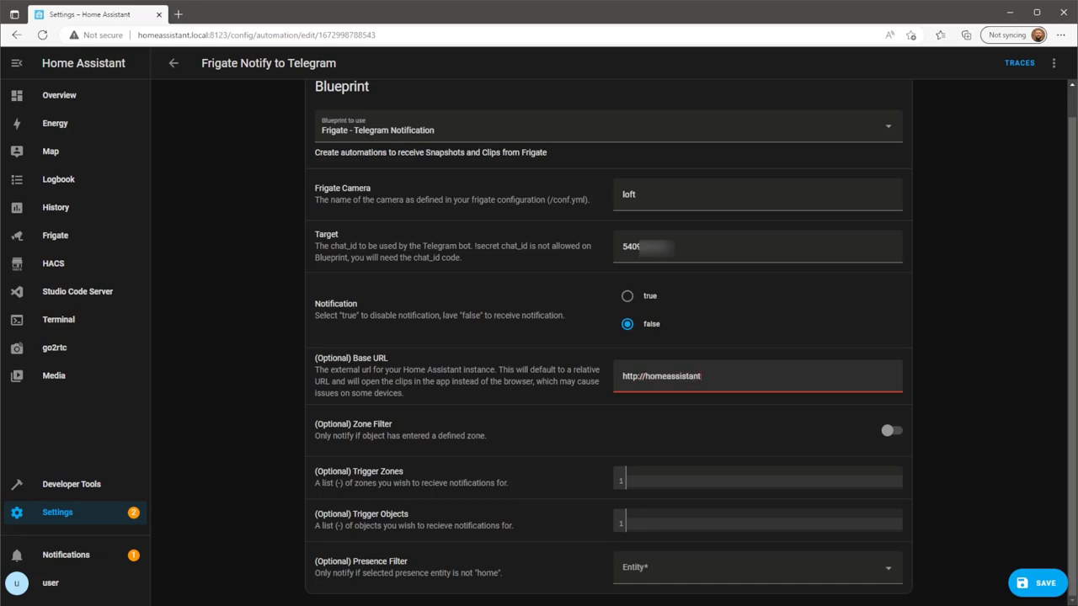
text(.local:8123)
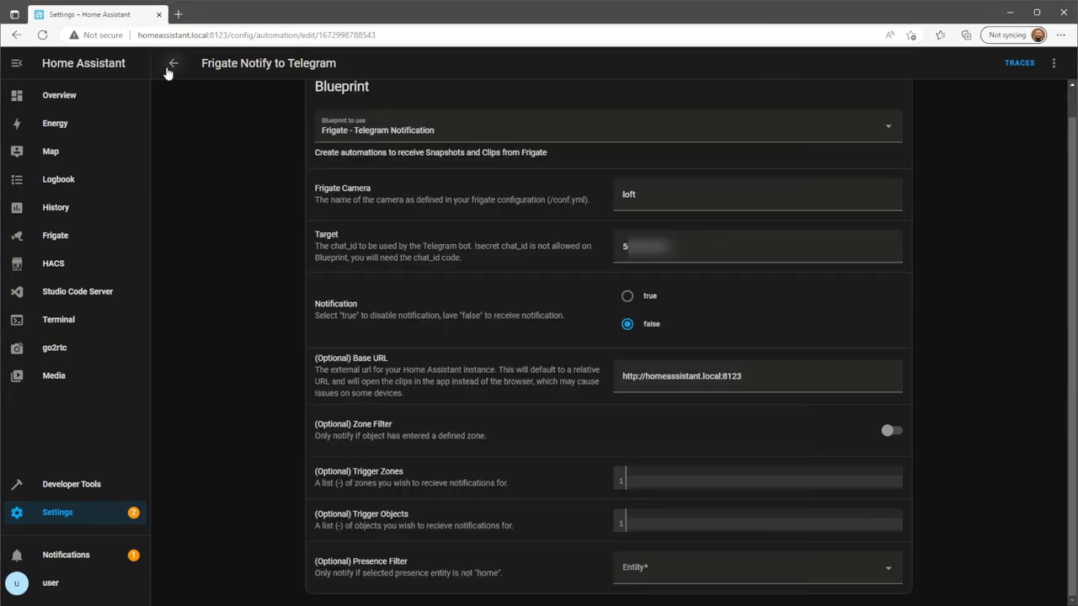
click(171, 64)
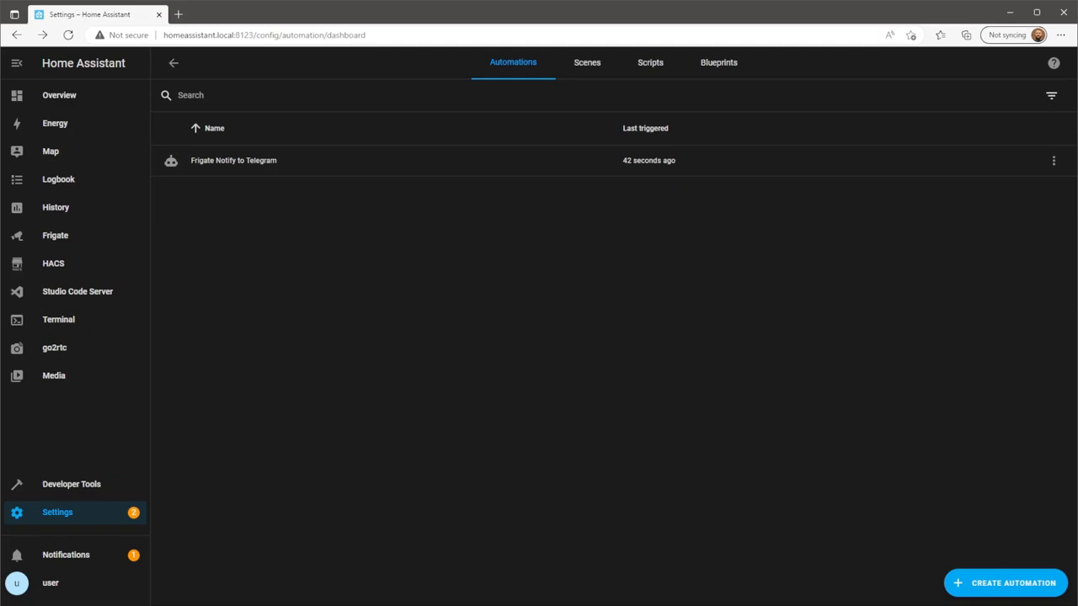